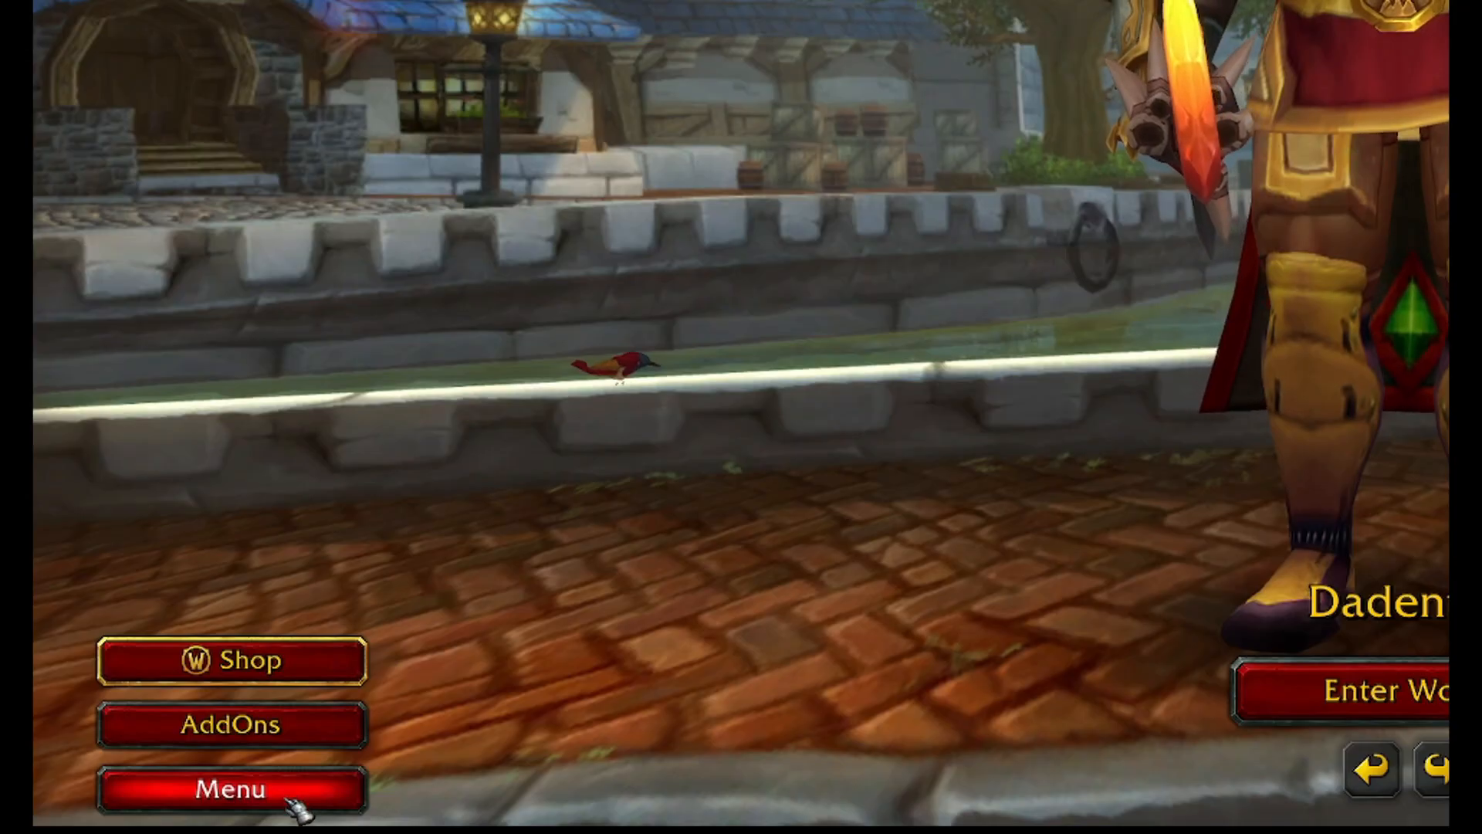
Step: Open WoW's System settings from the game menu to verify Advanced Combat Logging is on
{"action": "left_click", "coordinate": [231, 788]}
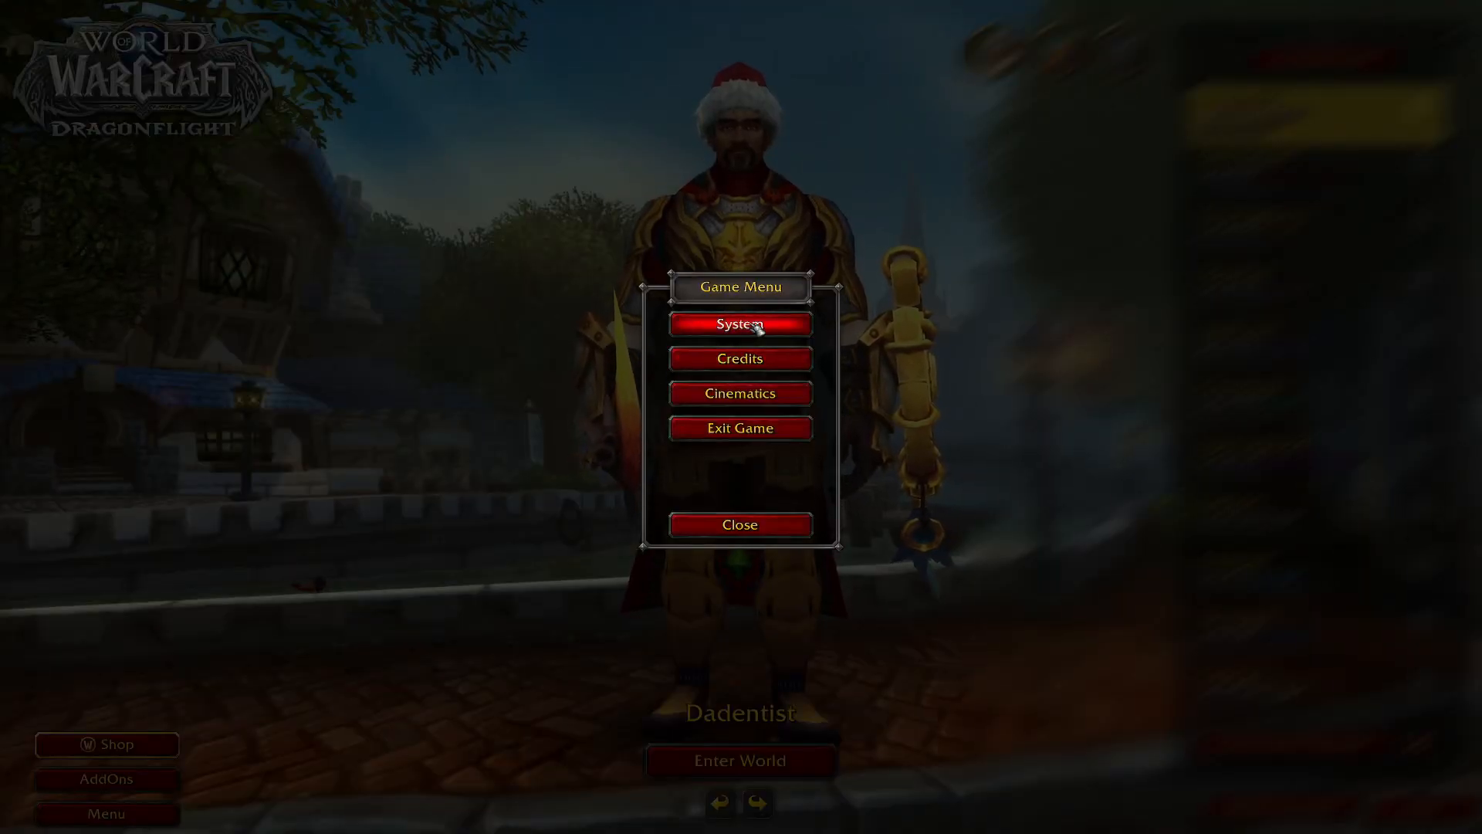
{"action": "left_click", "coordinate": [740, 323]}
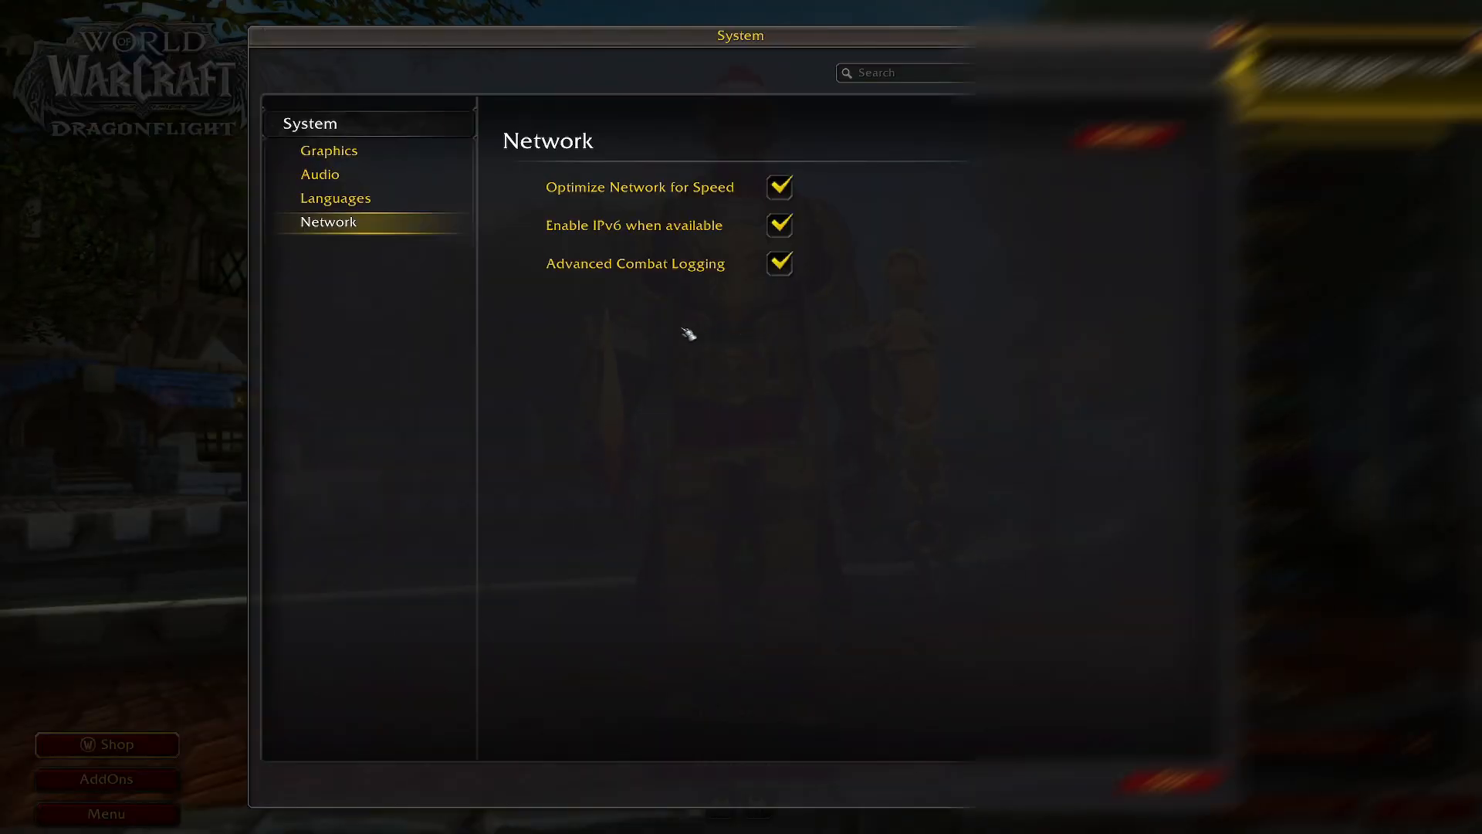
{"action": "mouse_move", "coordinate": [707, 288]}
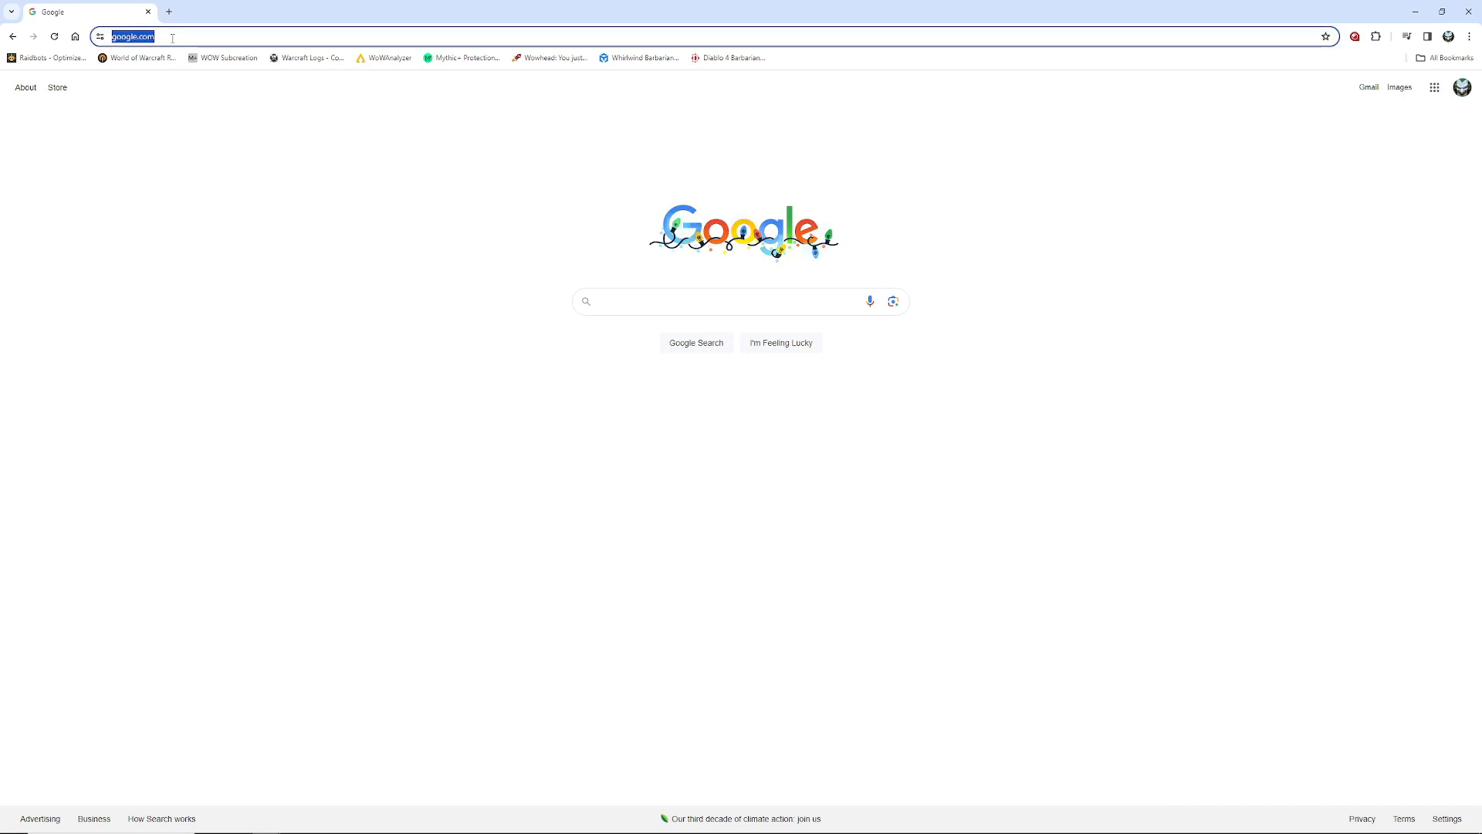
{"action": "type", "text": "www.e-tolls.com"}
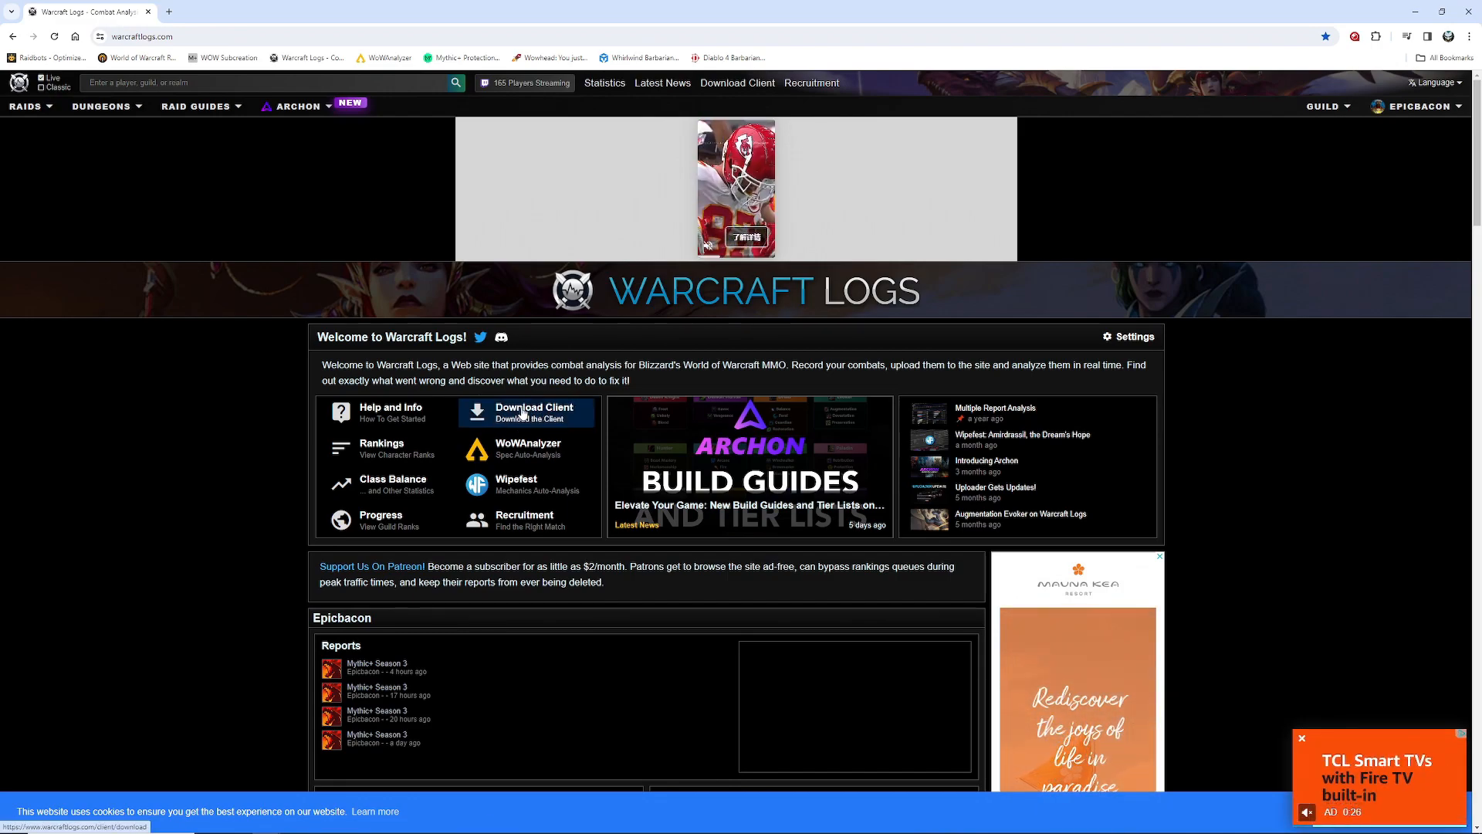
Step: Download the Windows Warcraft Logs Uploader from the Download Client page and check Chrome's downloads
{"action": "left_click", "coordinate": [534, 408]}
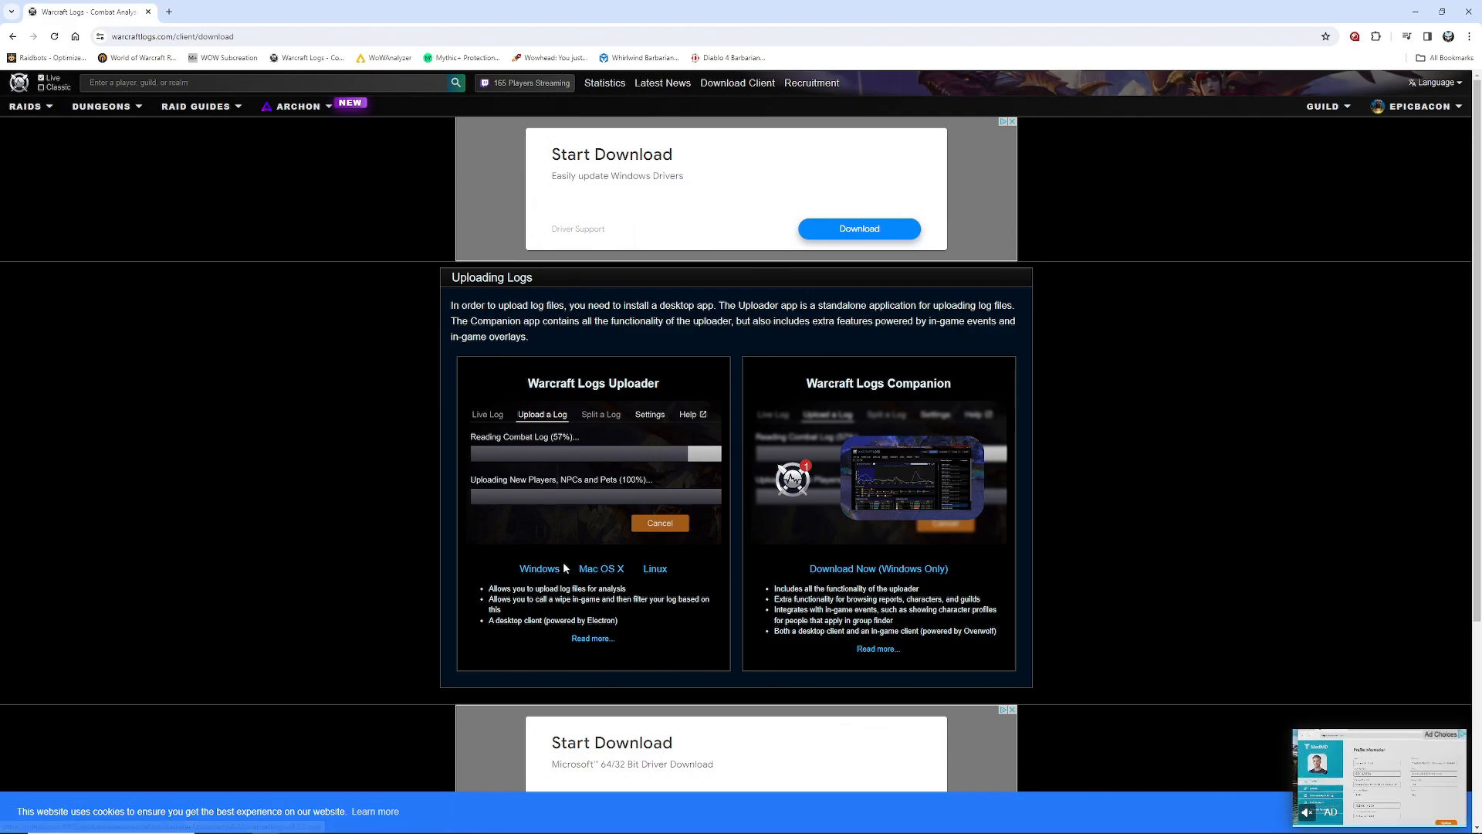
{"action": "left_click", "coordinate": [539, 568]}
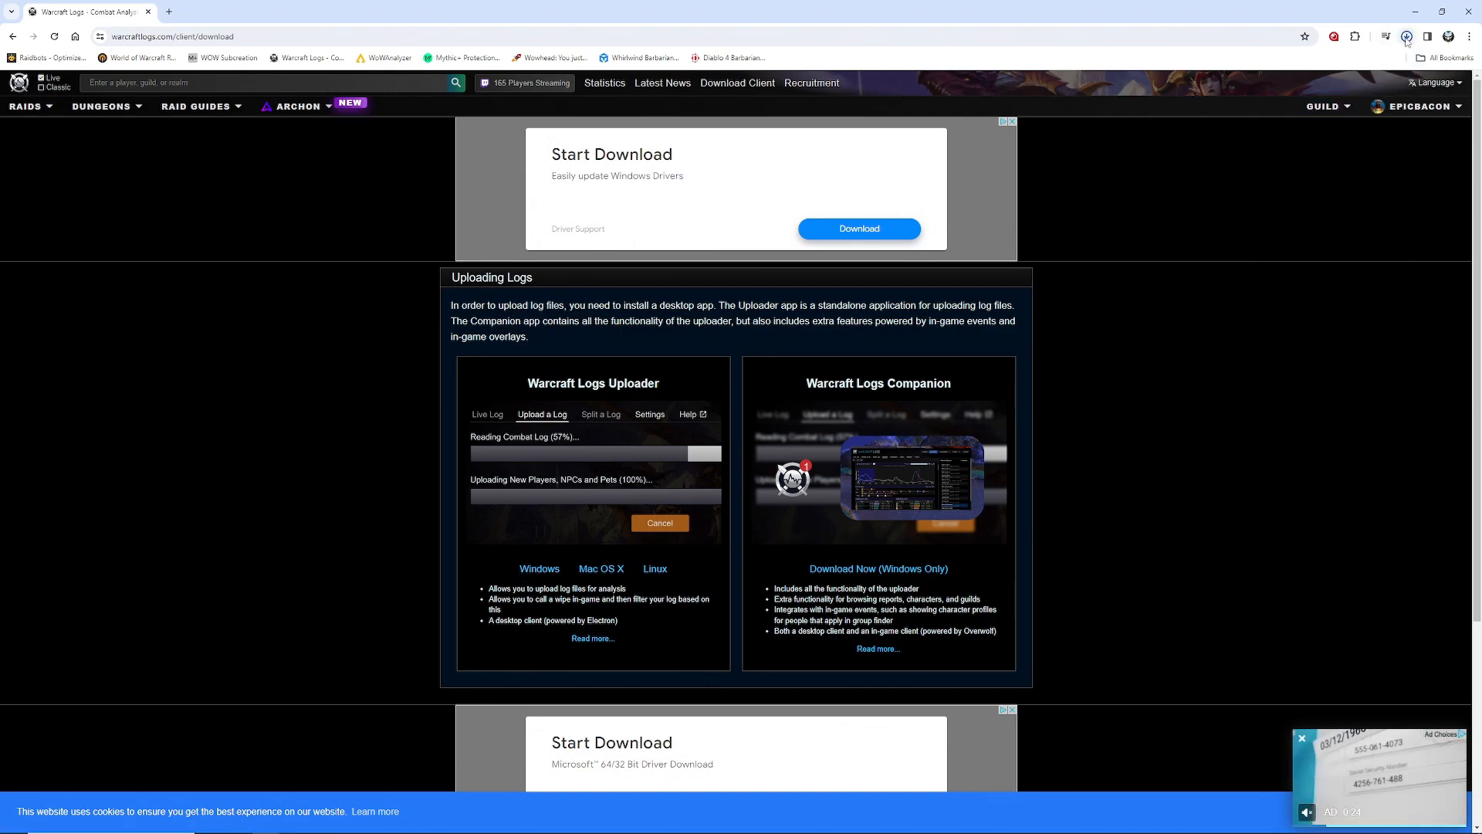
{"action": "left_click", "coordinate": [1407, 37]}
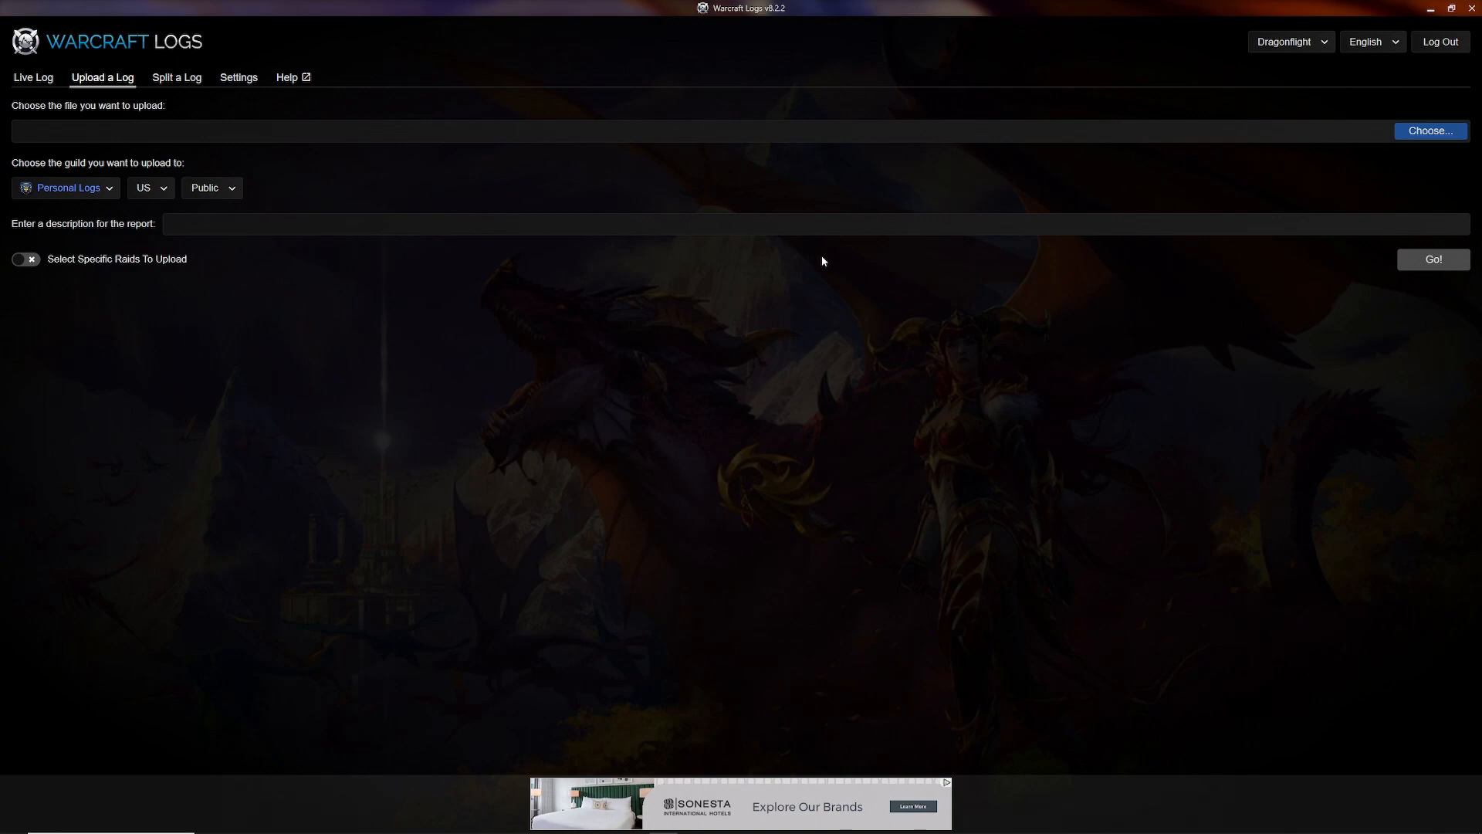
{"action": "mouse_move", "coordinate": [815, 261]}
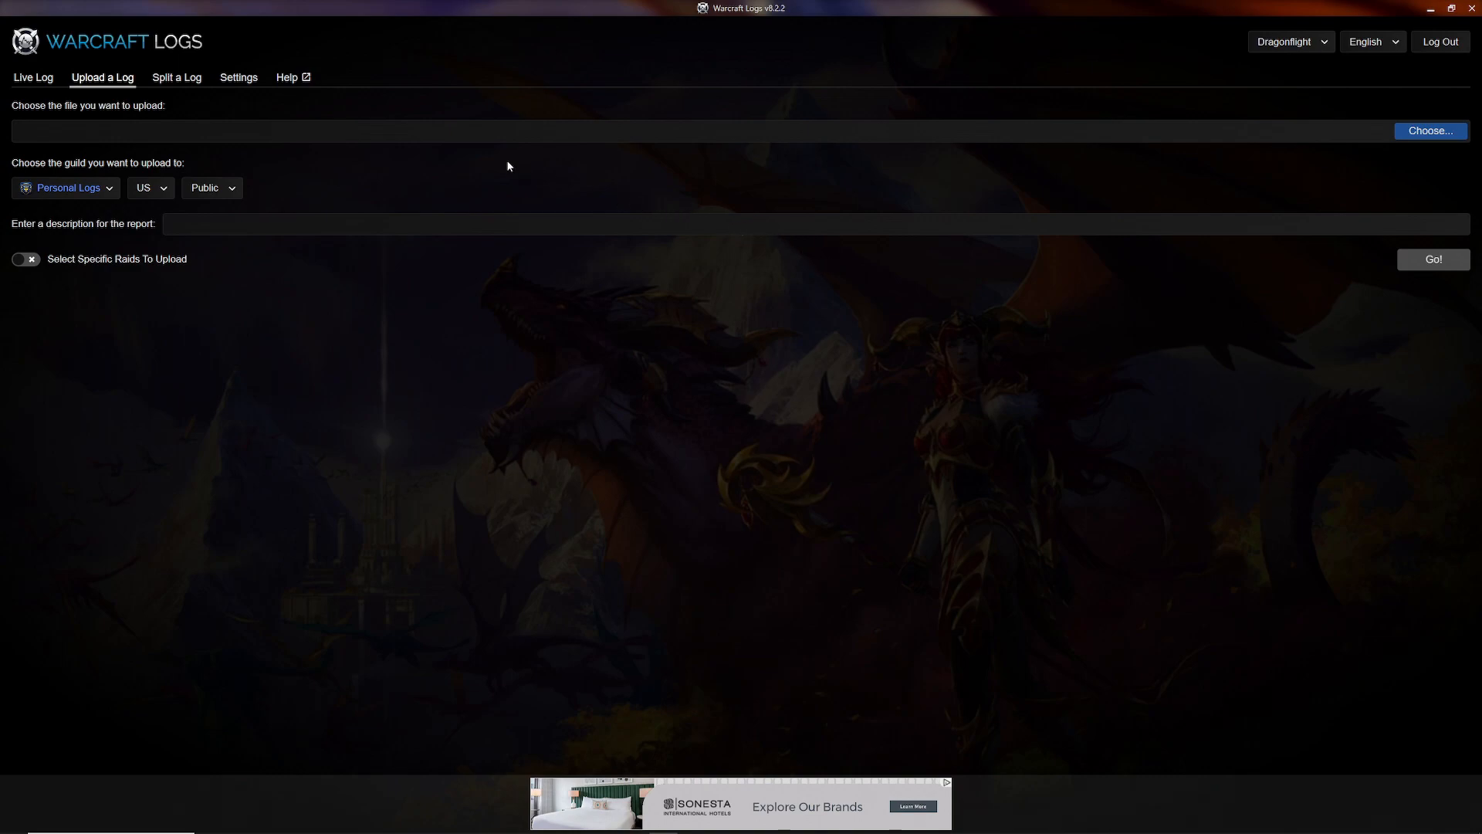
{"action": "mouse_move", "coordinate": [32, 77]}
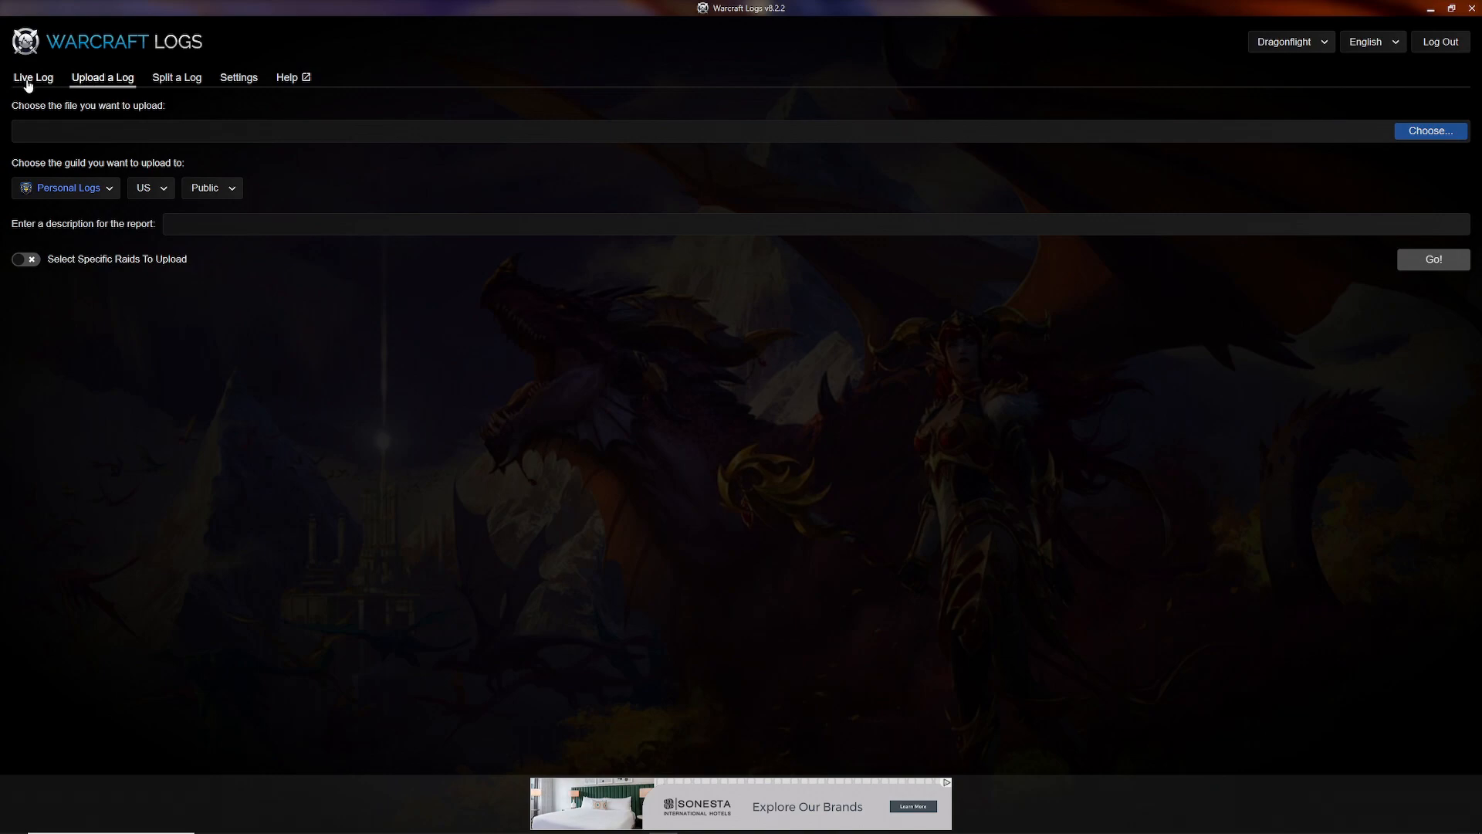
{"action": "mouse_move", "coordinate": [31, 76]}
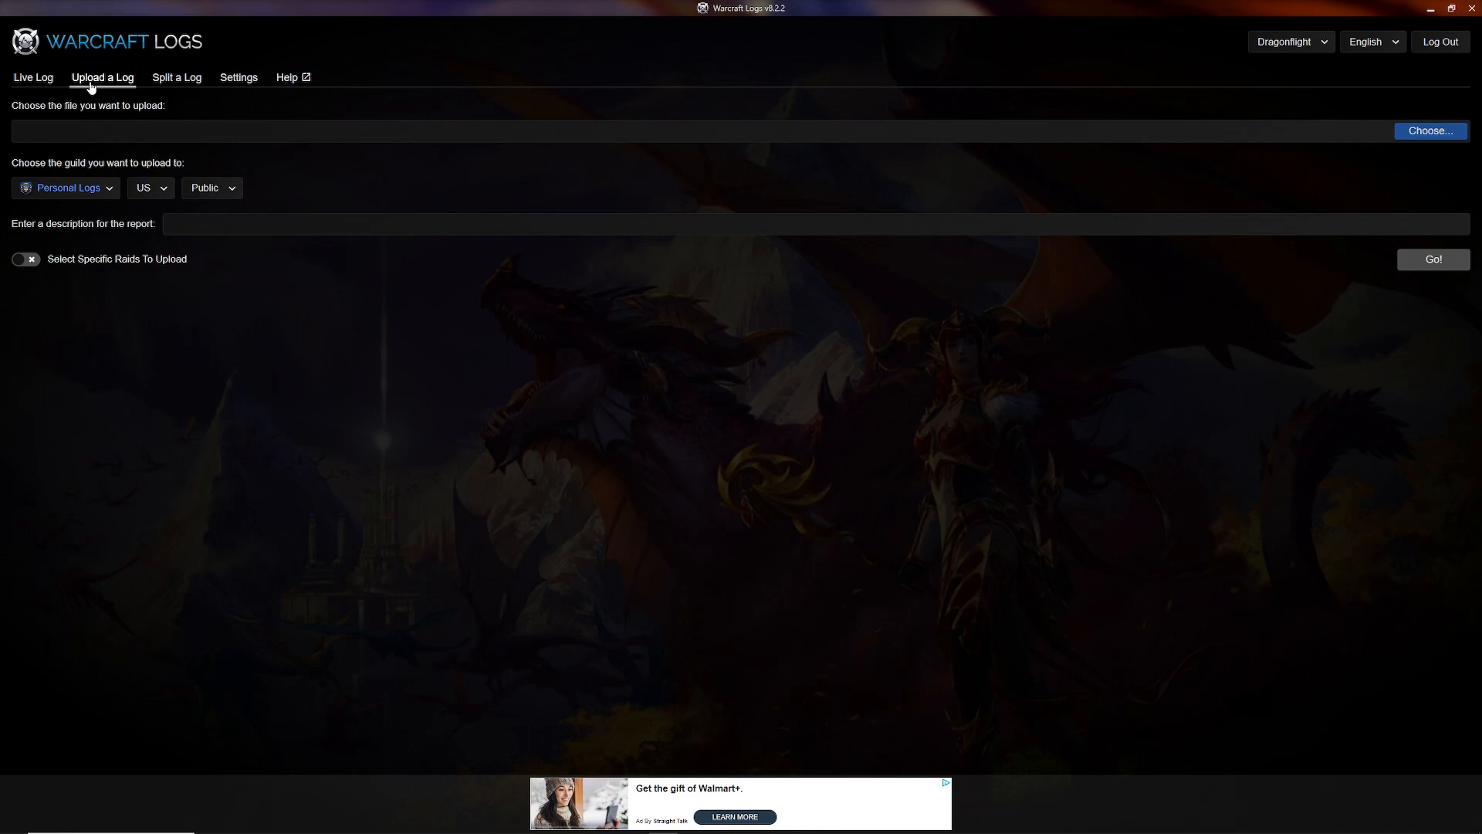
{"action": "mouse_move", "coordinate": [192, 92]}
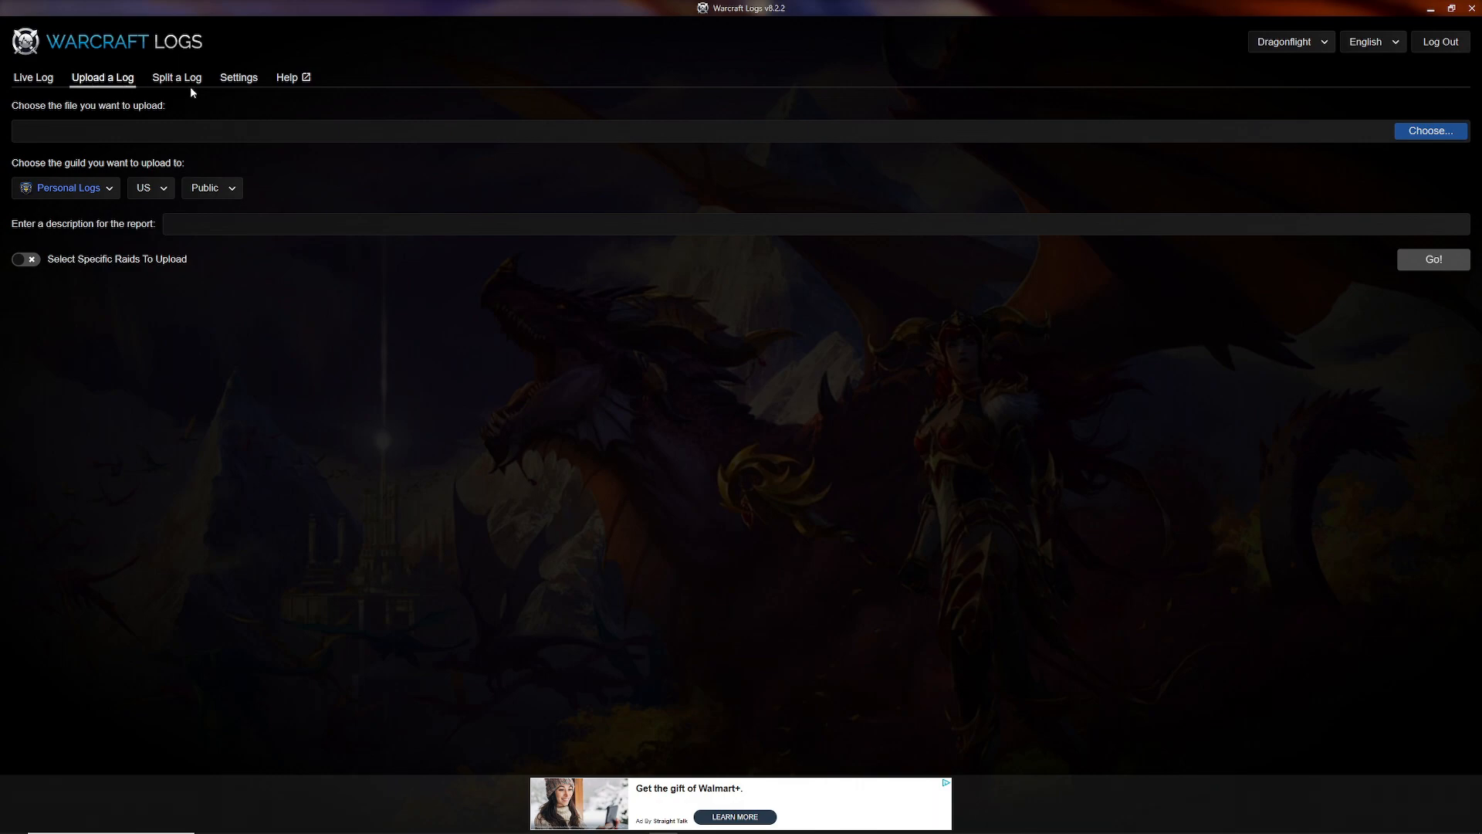
{"action": "left_click", "coordinate": [237, 77]}
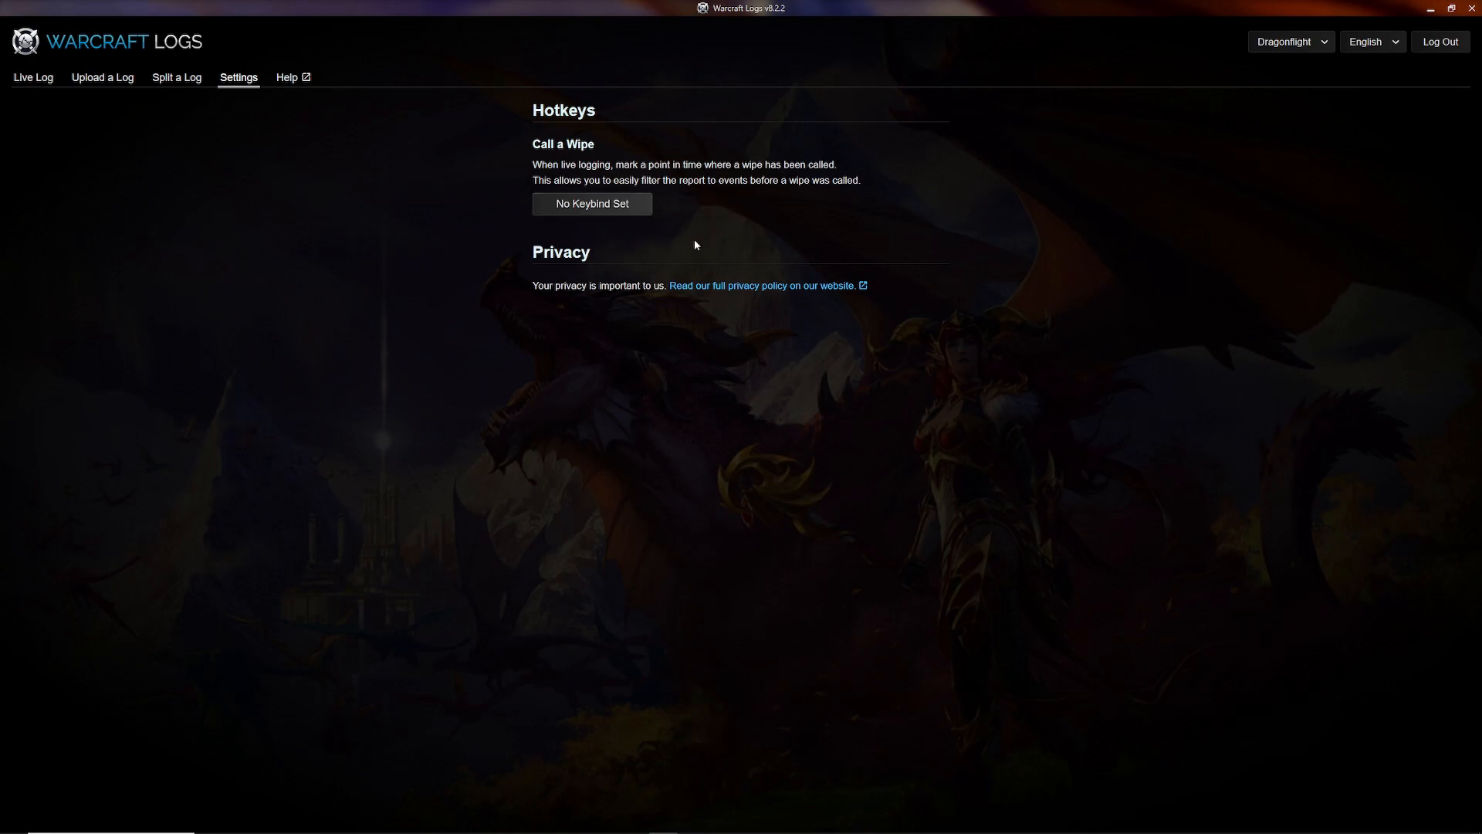
{"action": "mouse_move", "coordinate": [101, 77]}
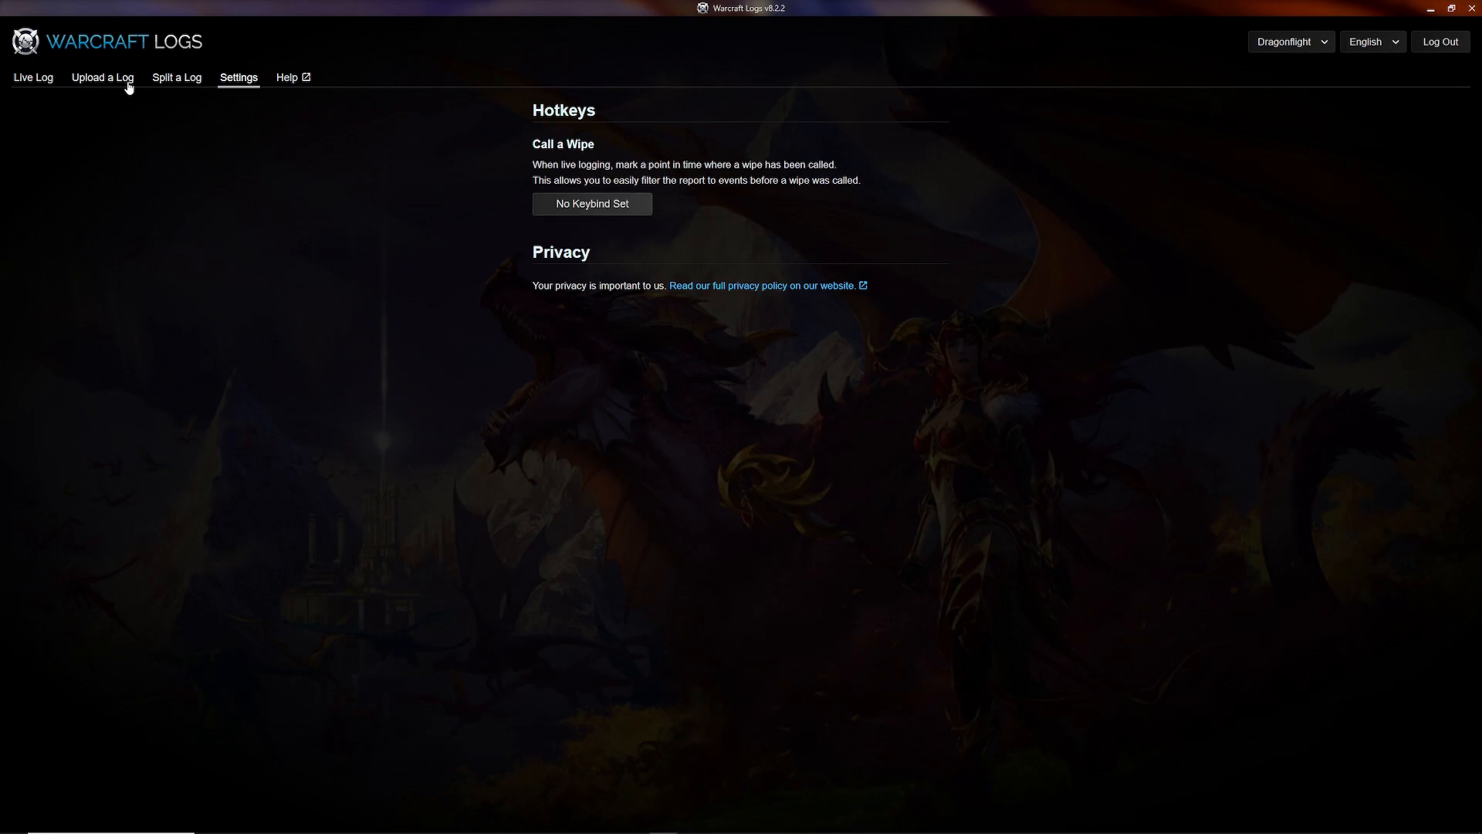
{"action": "left_click", "coordinate": [101, 77]}
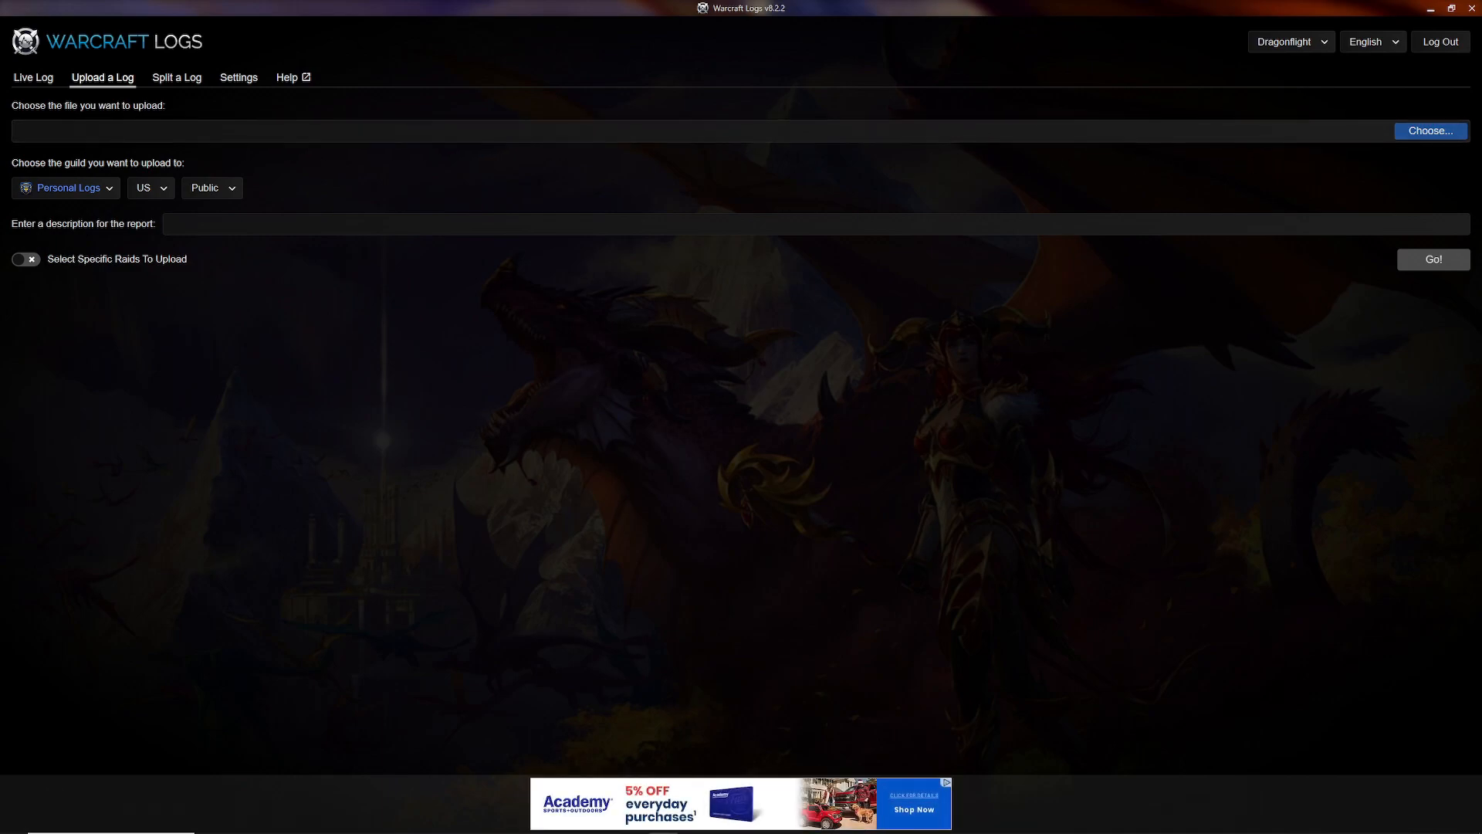
{"action": "left_click", "coordinate": [1429, 131]}
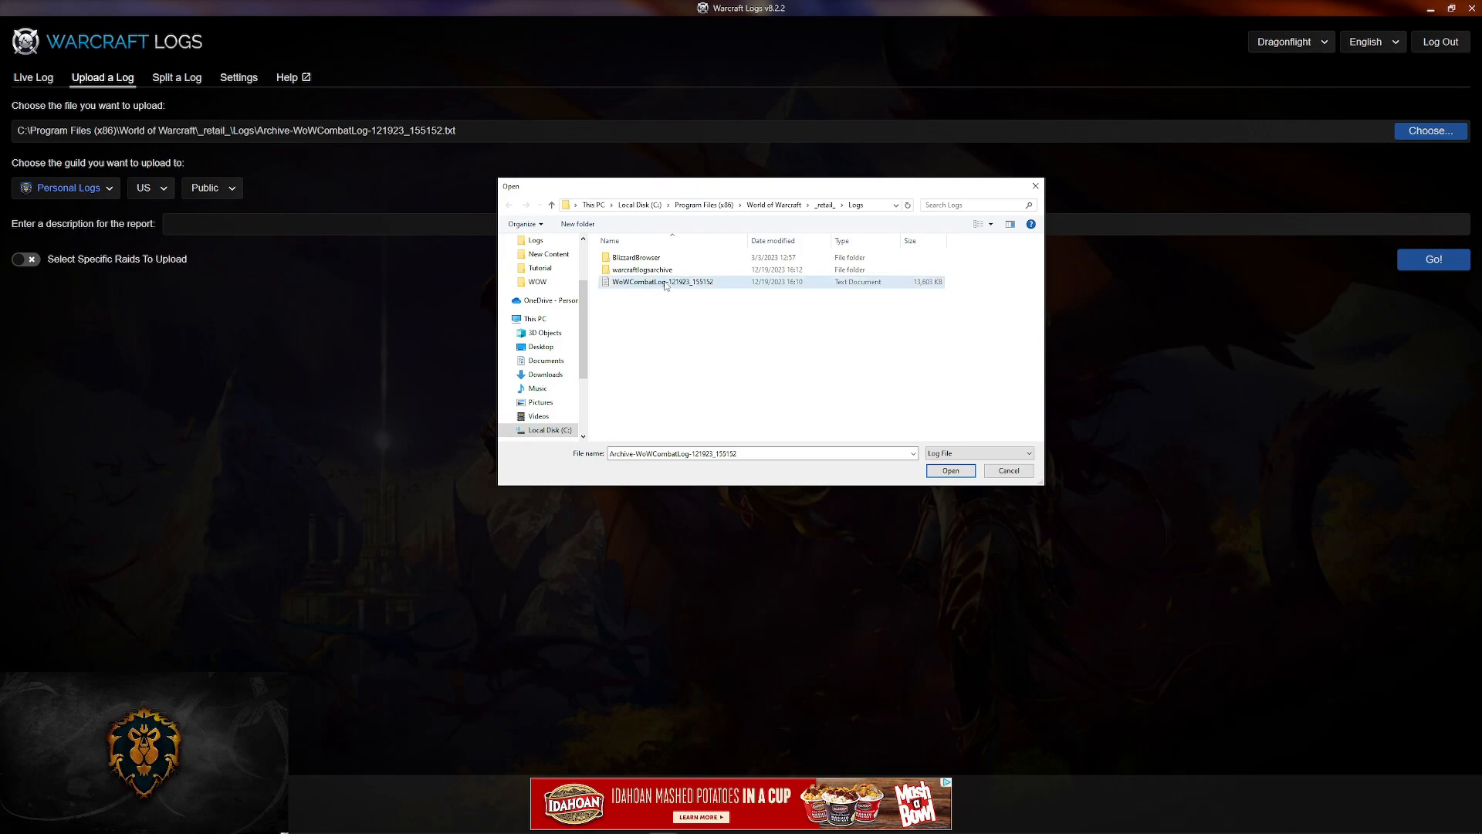
{"action": "mouse_move", "coordinate": [664, 283]}
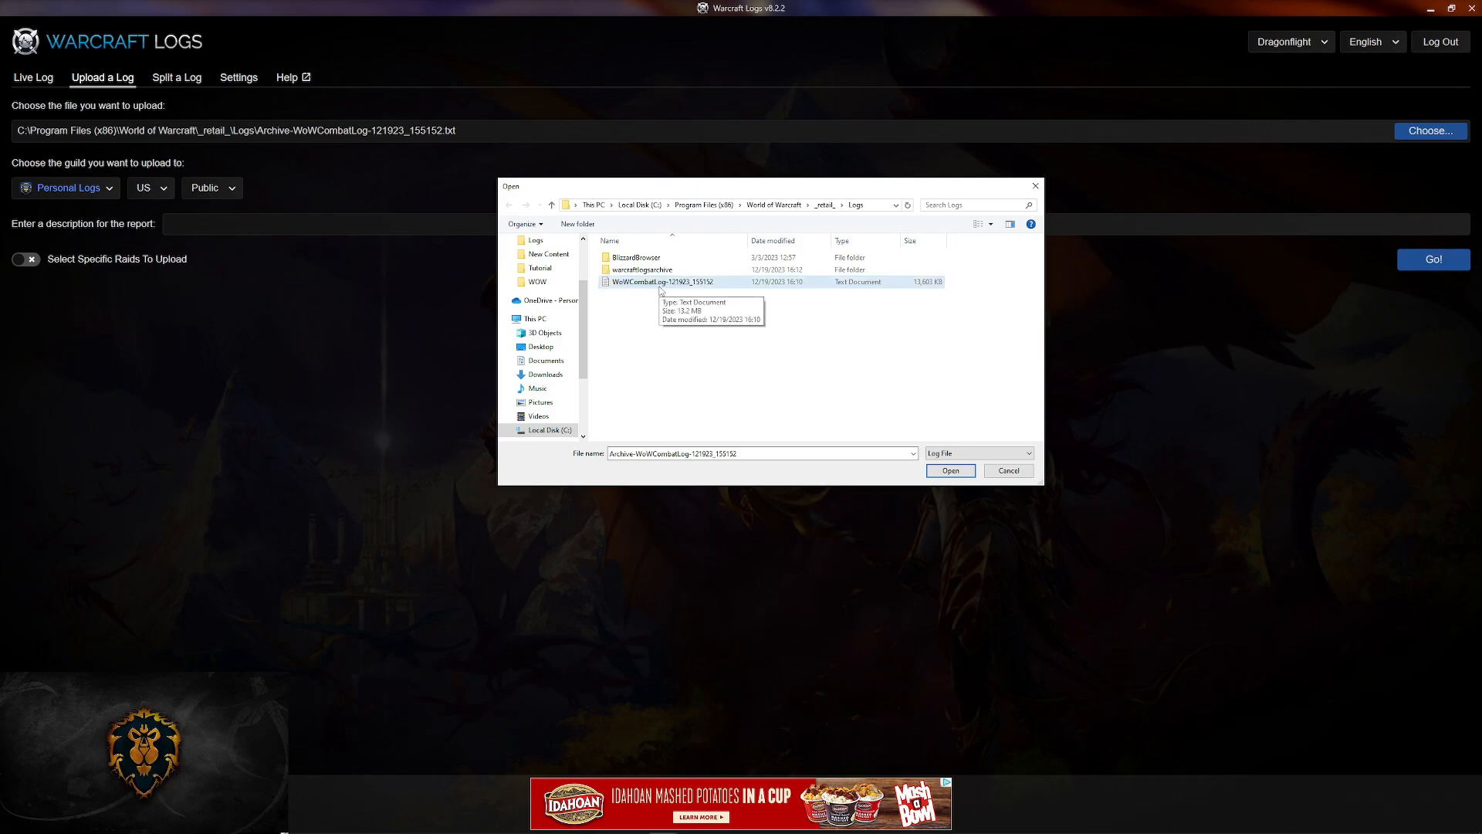
{"action": "mouse_move", "coordinate": [640, 287]}
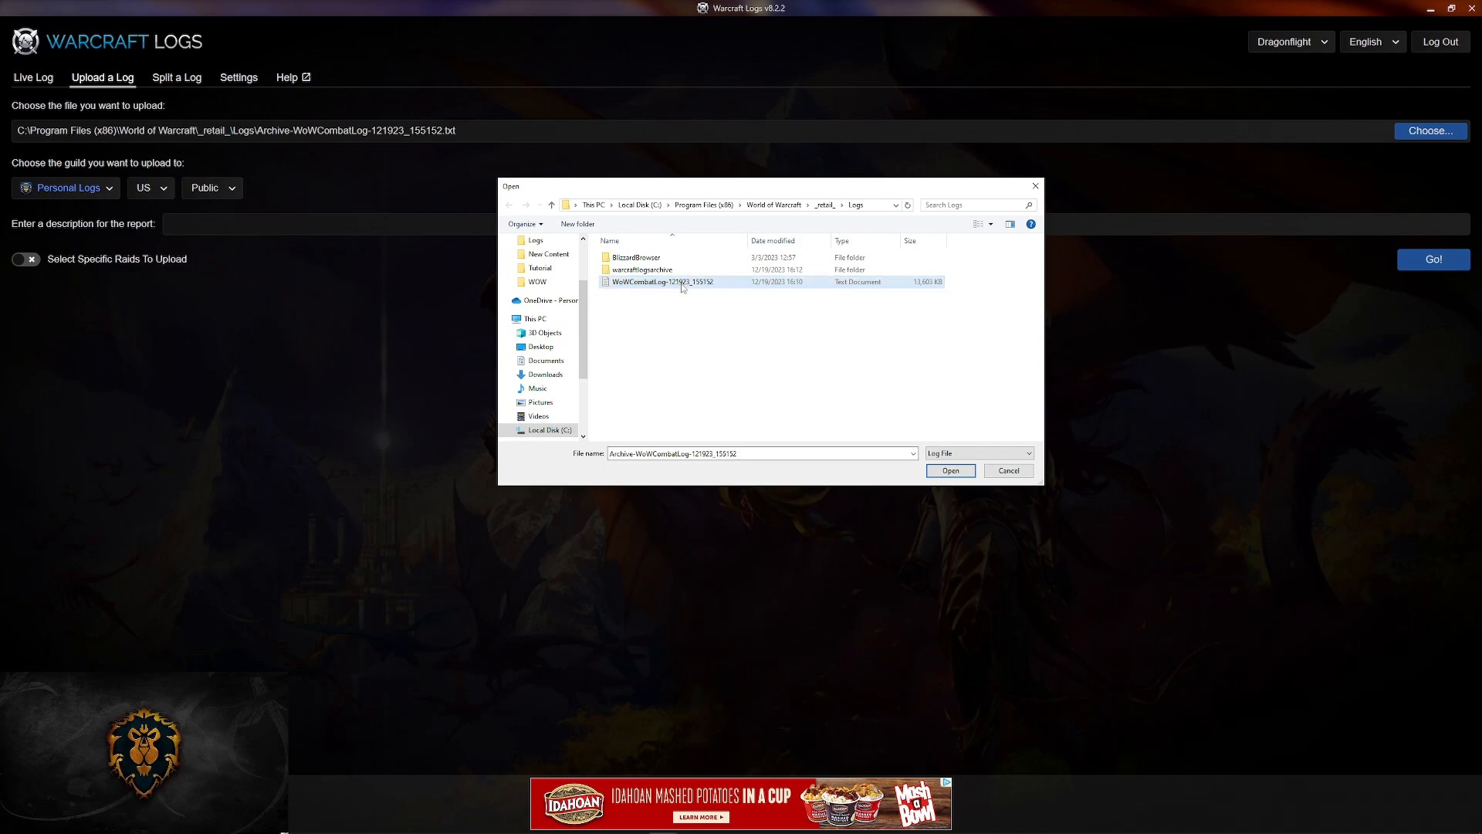
{"action": "mouse_move", "coordinate": [674, 287]}
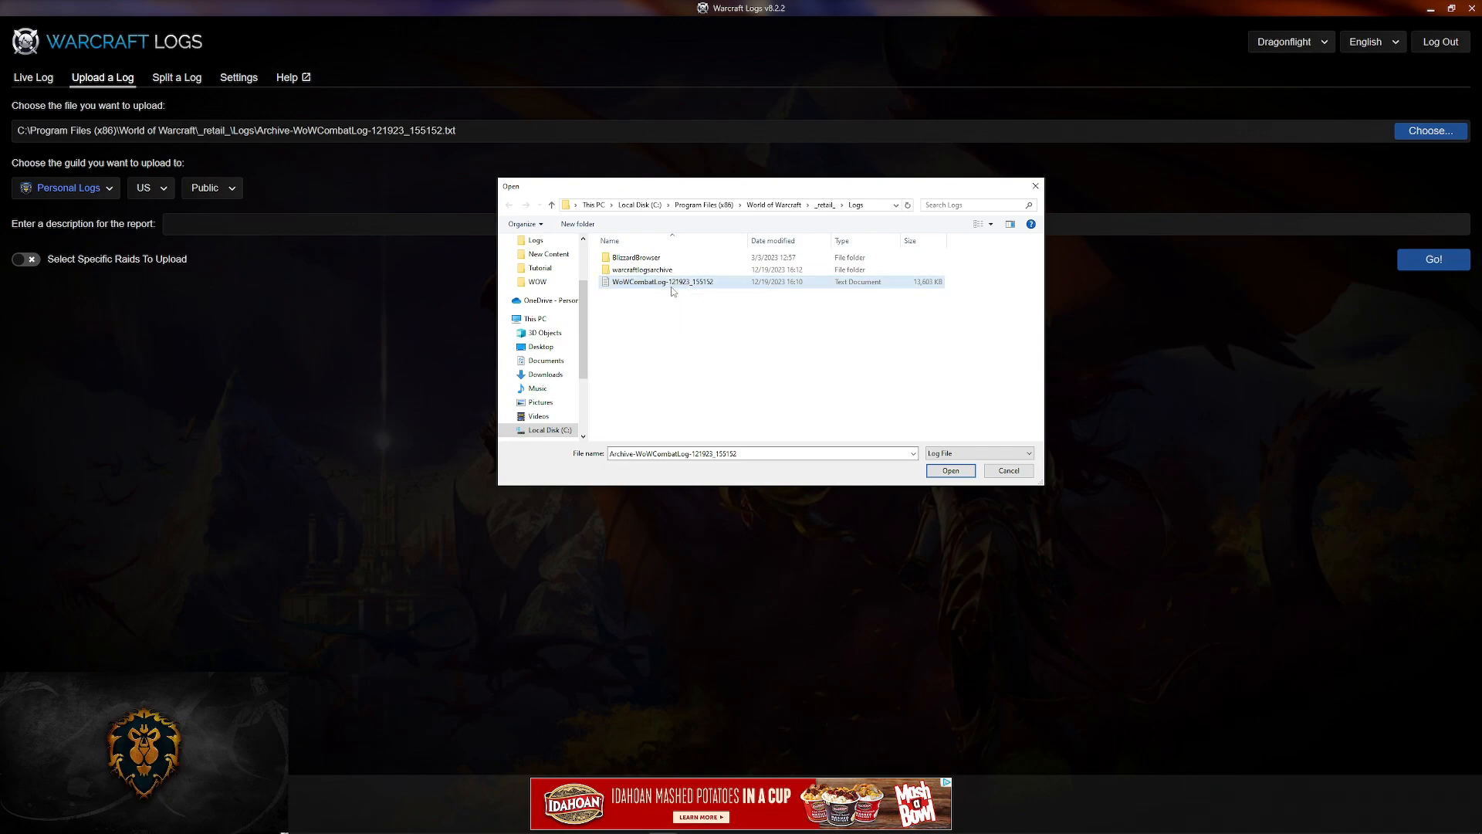
Step: Pick WoWCombatLog-121923_155152 from the _retail_\Logs folder as the upload file
{"action": "left_click", "coordinate": [661, 282]}
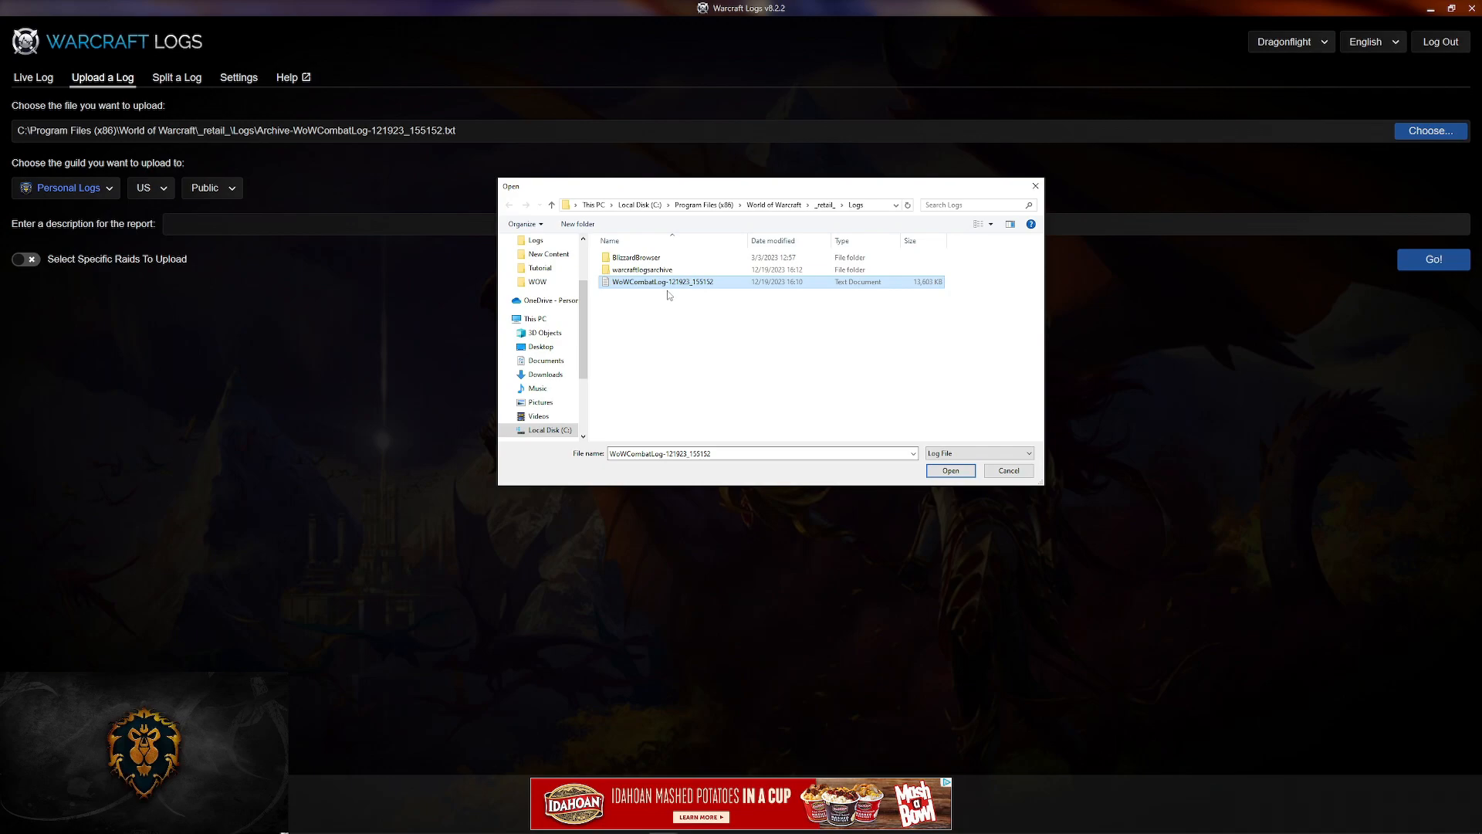
{"action": "left_click", "coordinate": [949, 471]}
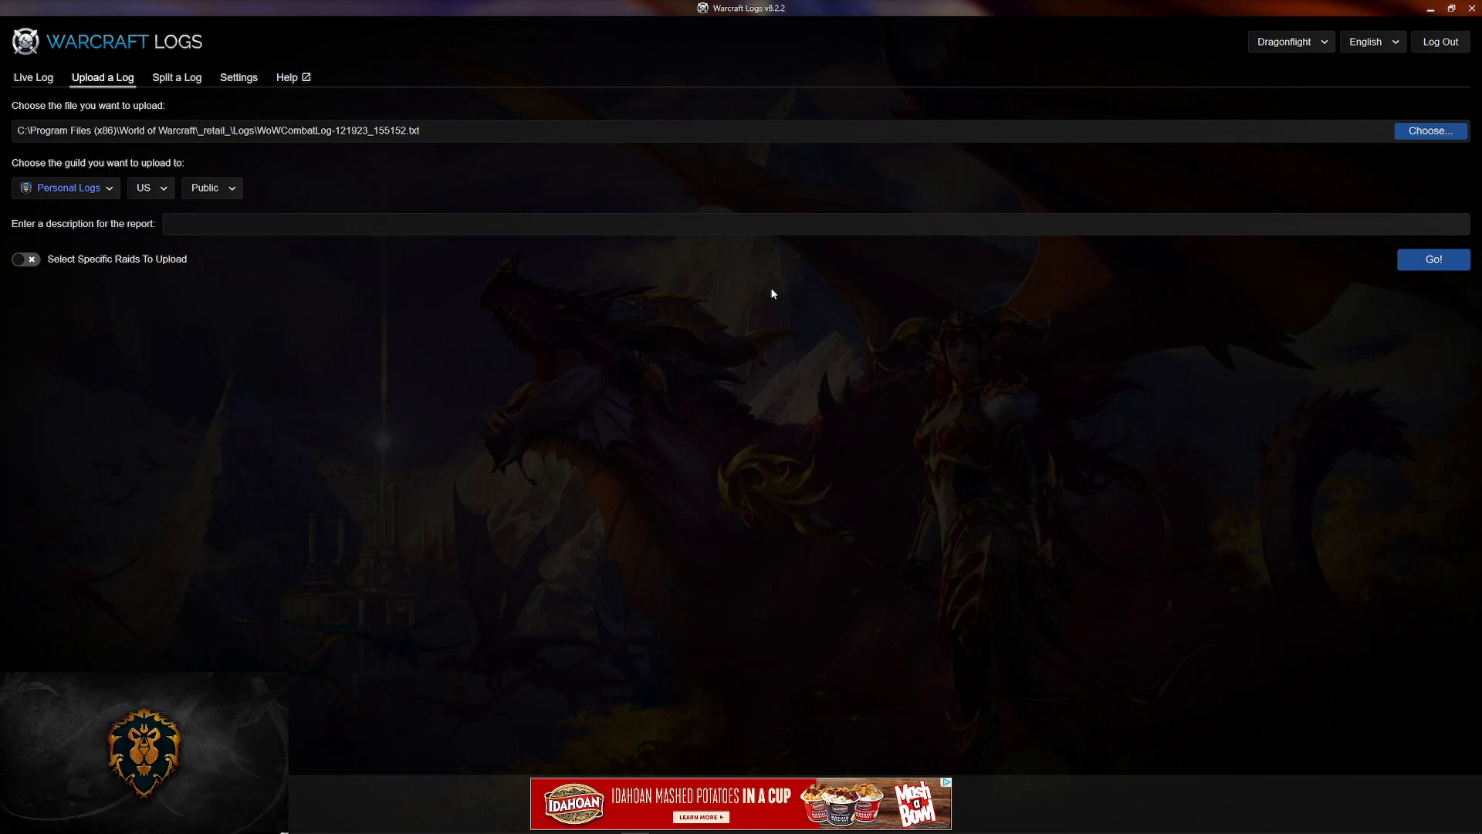
{"action": "mouse_move", "coordinate": [1098, 199]}
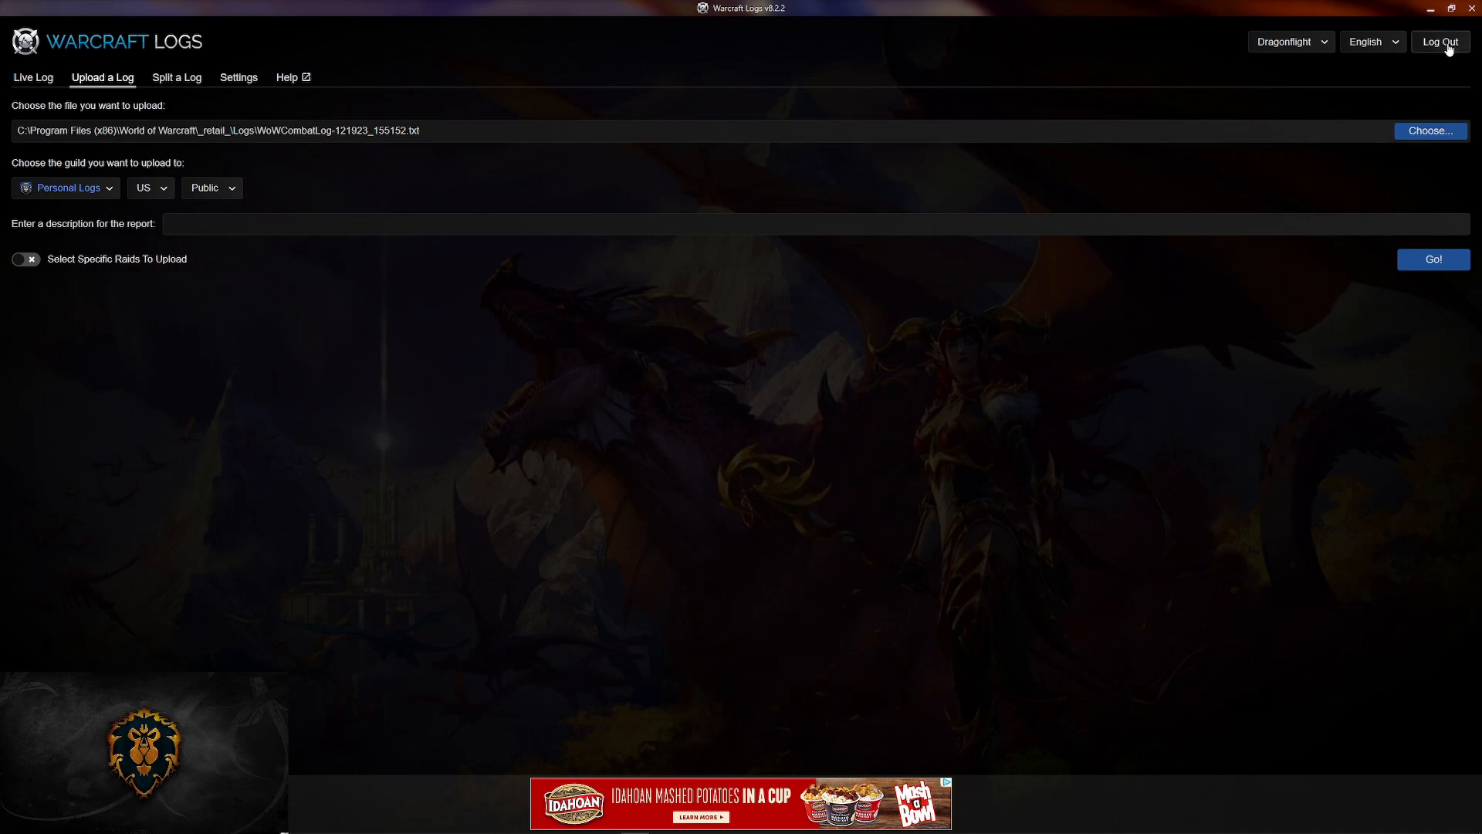
{"action": "mouse_move", "coordinate": [1431, 59]}
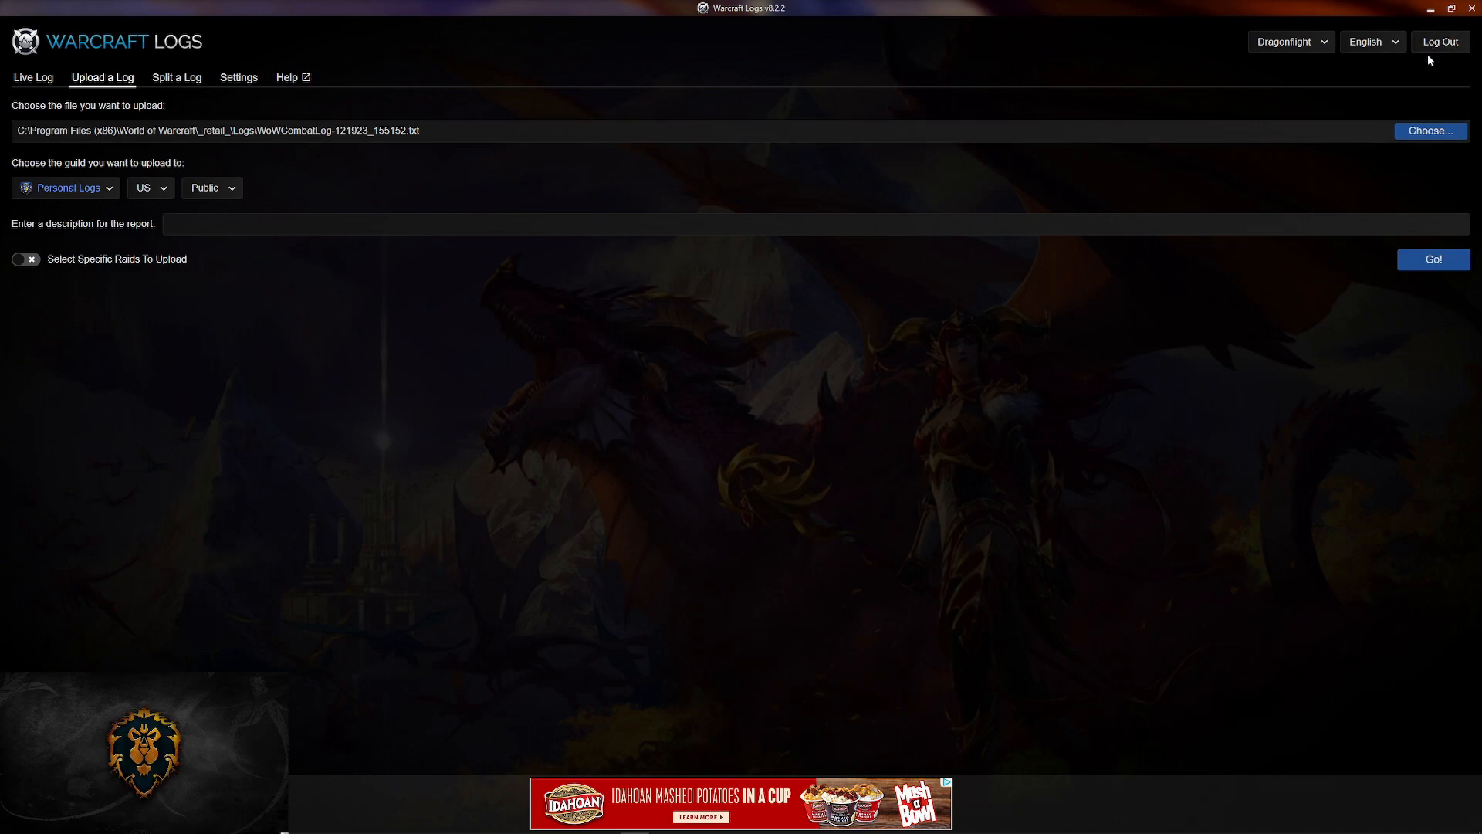
{"action": "mouse_move", "coordinate": [1440, 42]}
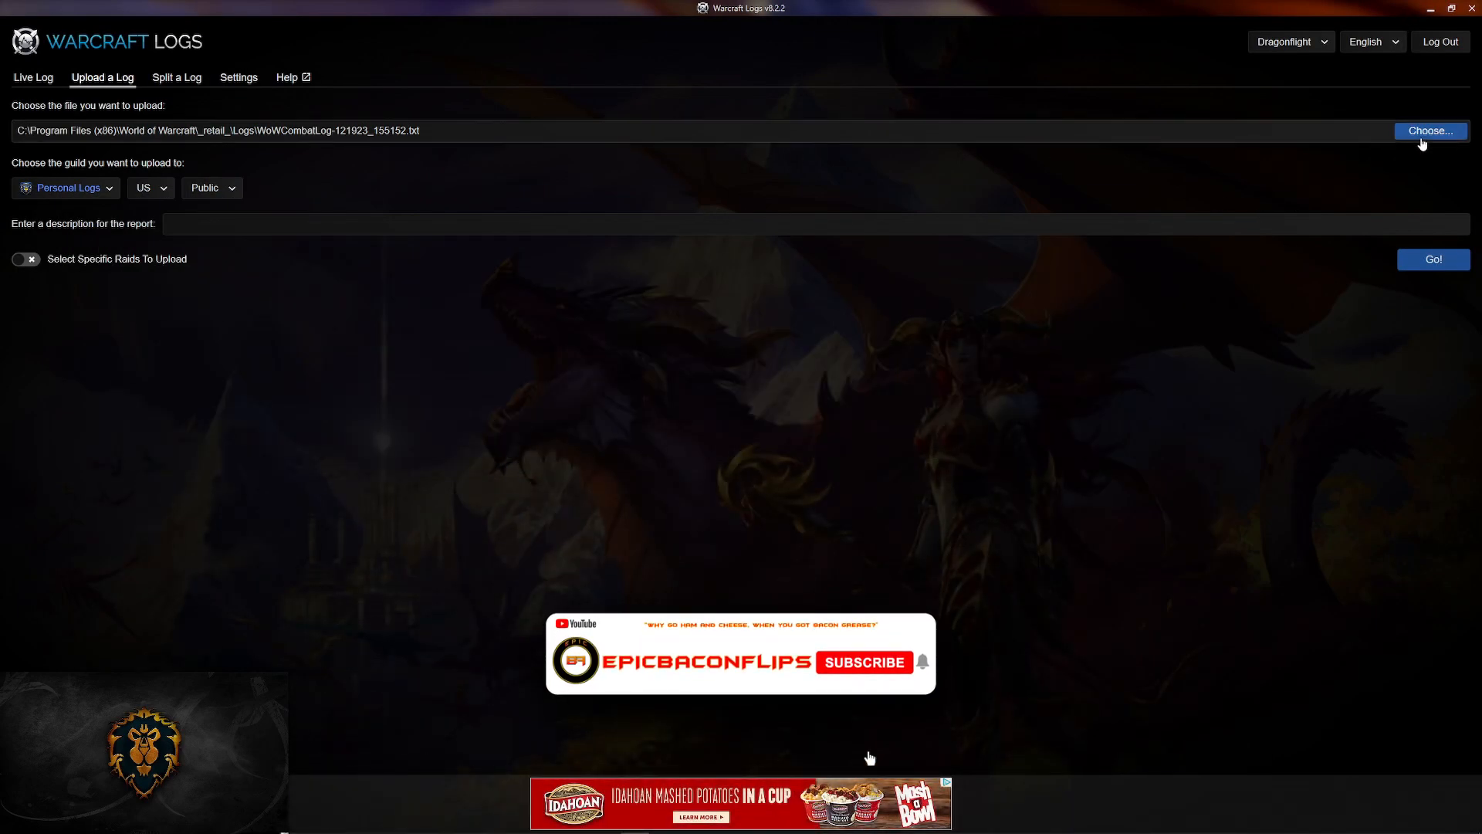
Step: Upload the chosen log, archive the file with confirmation, and return to the empty form
{"action": "left_click", "coordinate": [1431, 130]}
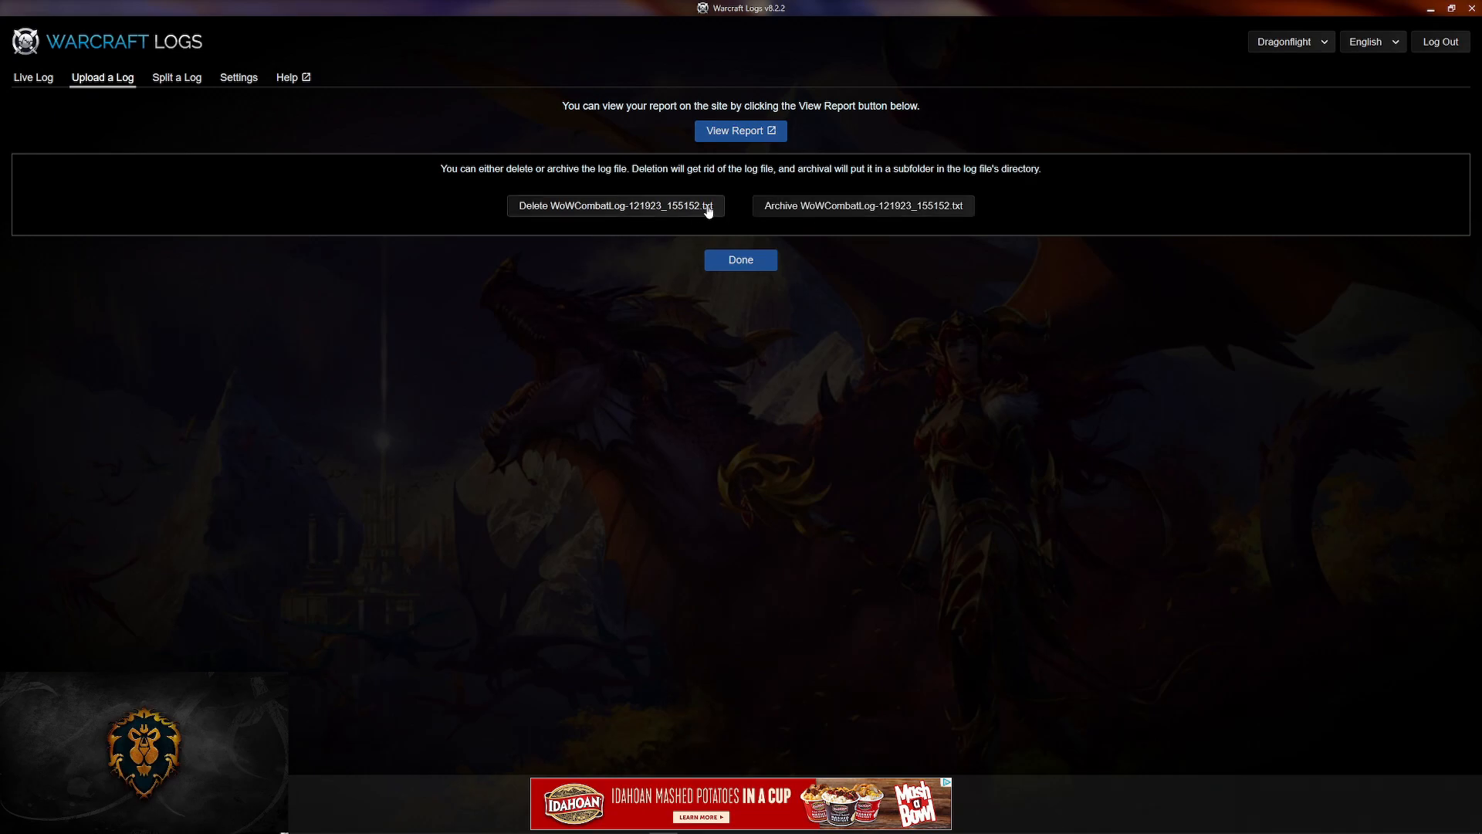
{"action": "left_click", "coordinate": [861, 205]}
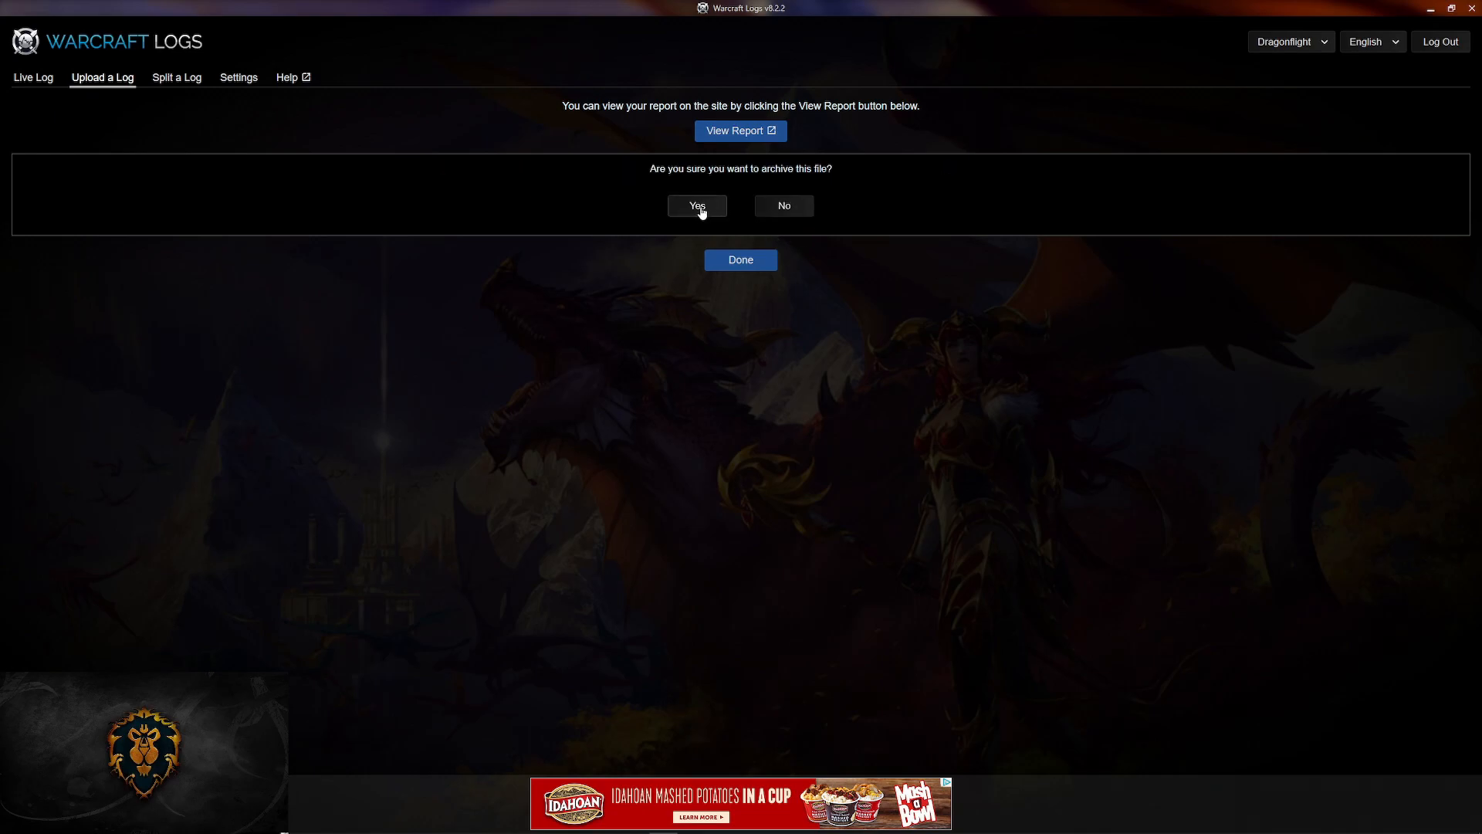
{"action": "left_click", "coordinate": [697, 206]}
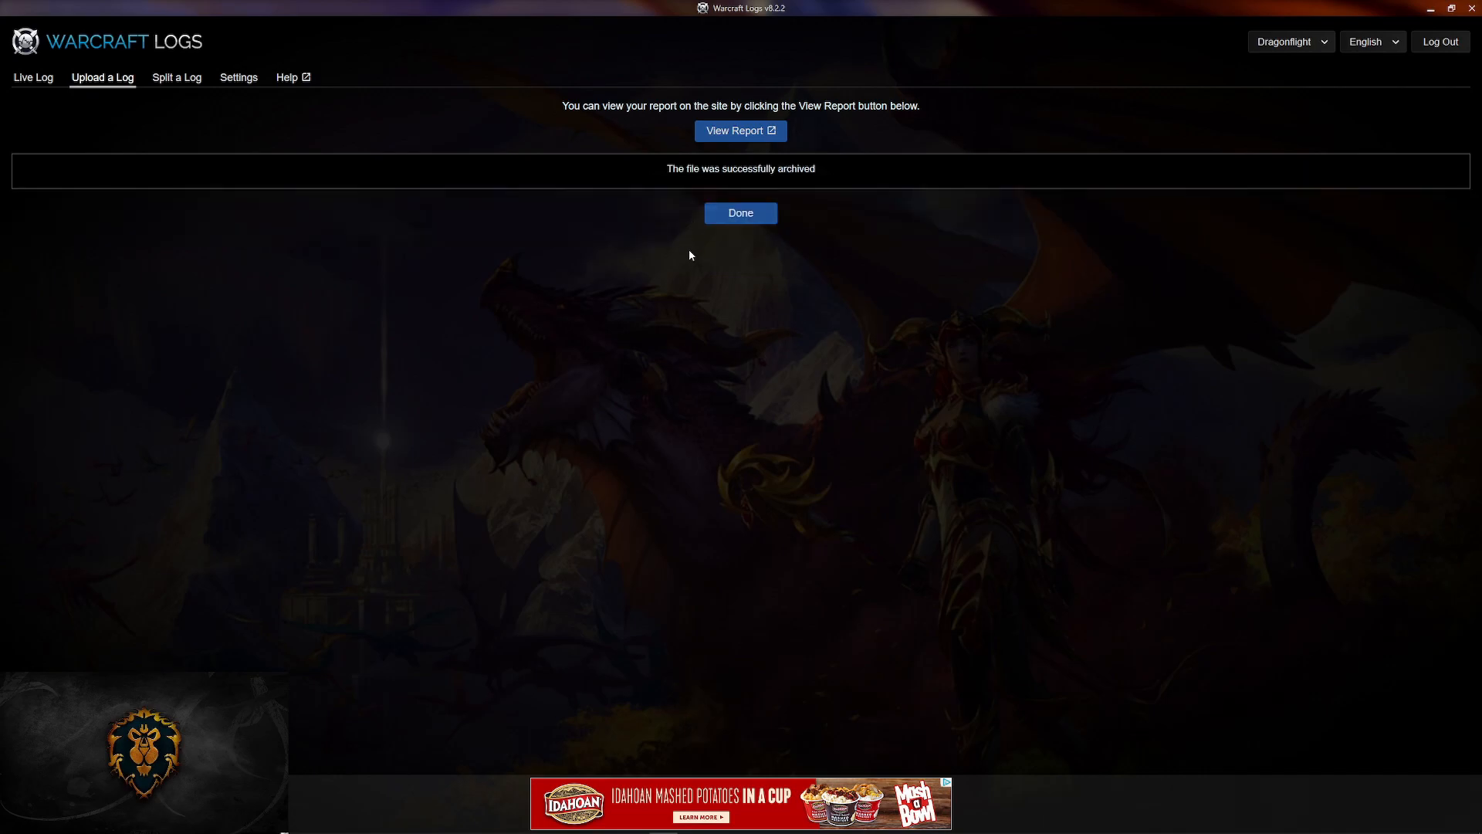
{"action": "left_click", "coordinate": [740, 213]}
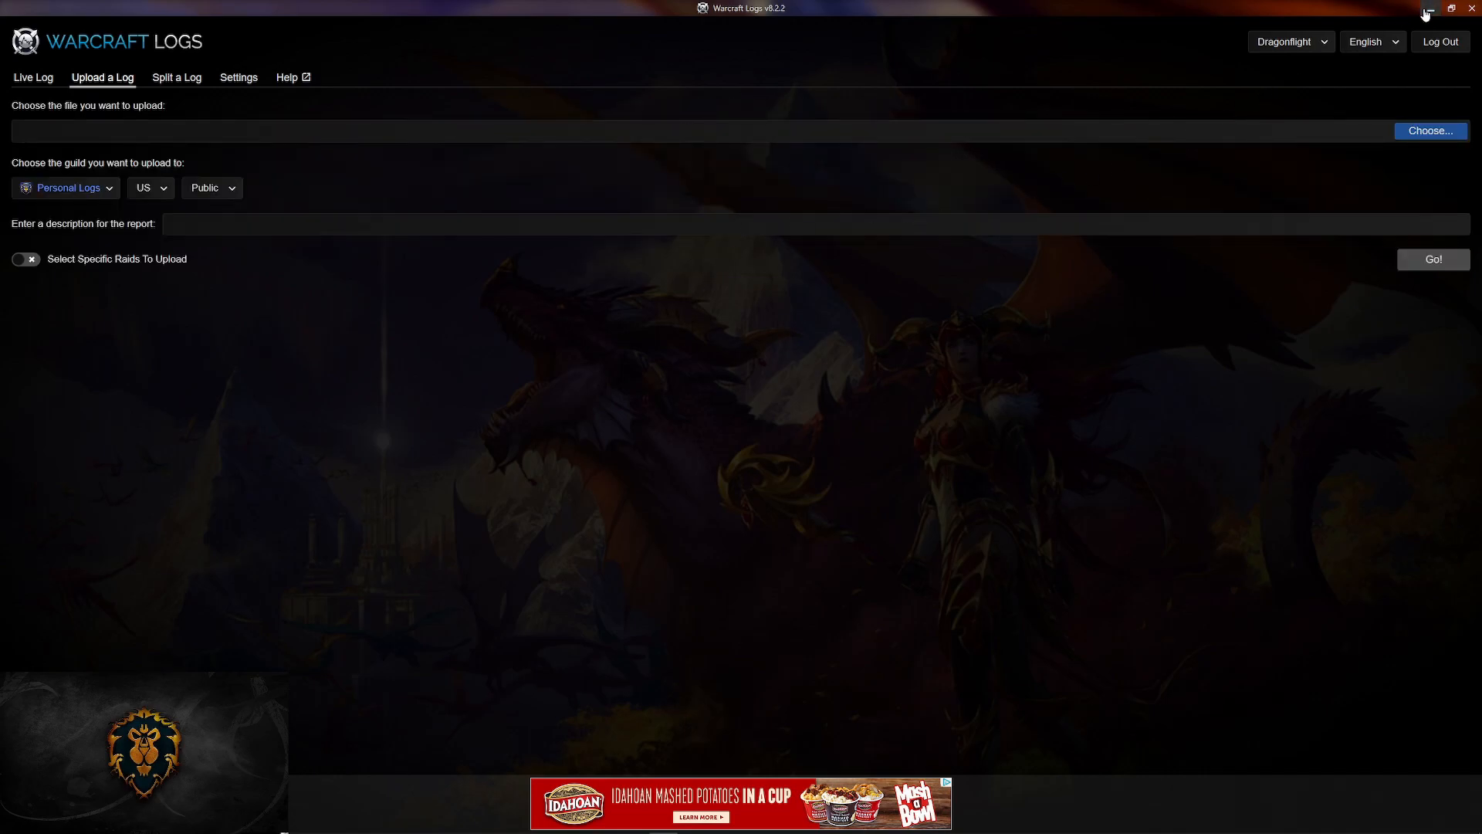
Step: Minimize the uploader, refresh warcraftlogs.com, and open the newest Mythic+ Season 3 report
{"action": "left_click", "coordinate": [1427, 10]}
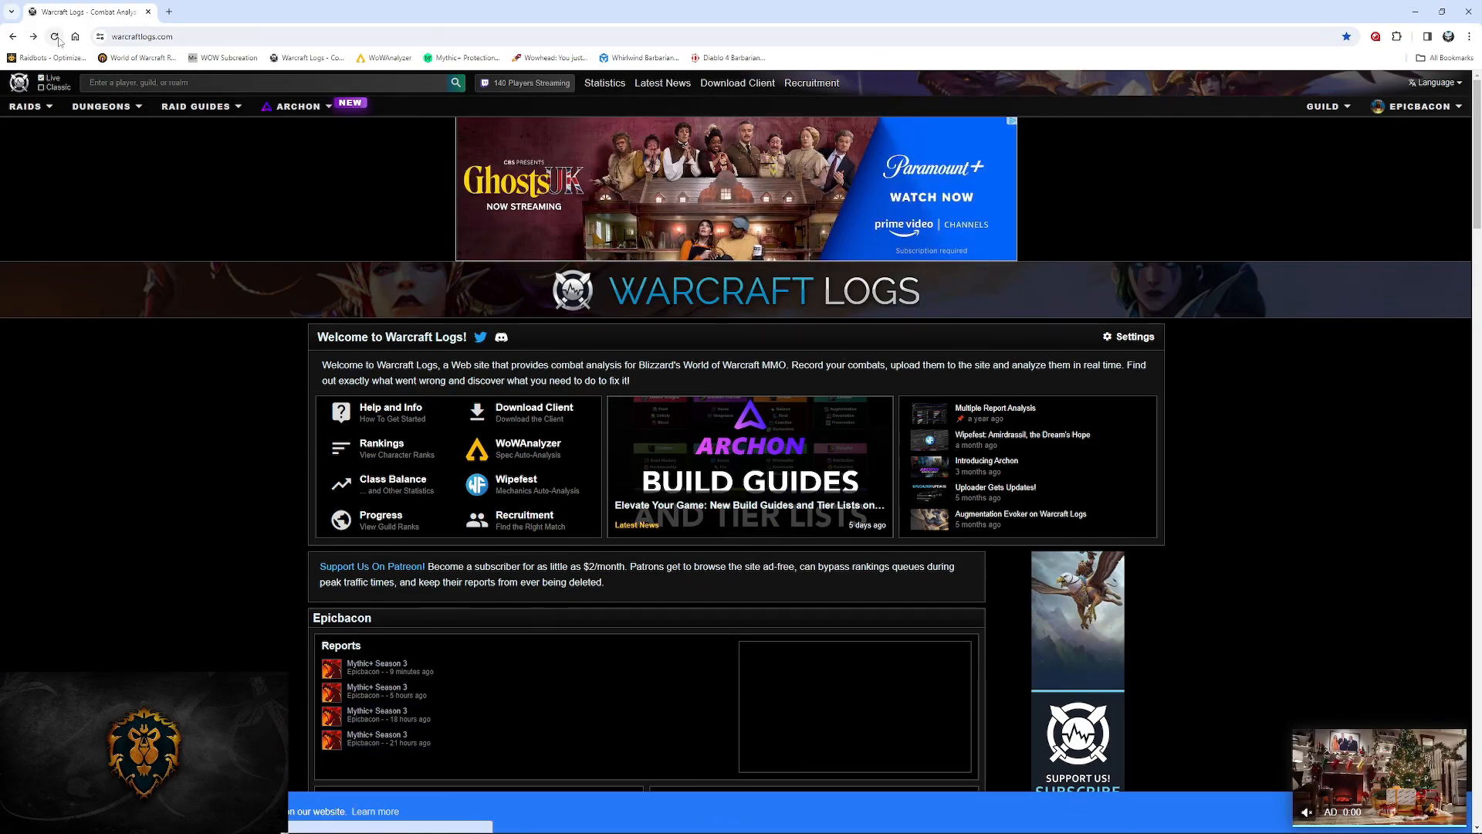
{"action": "left_click", "coordinate": [55, 36]}
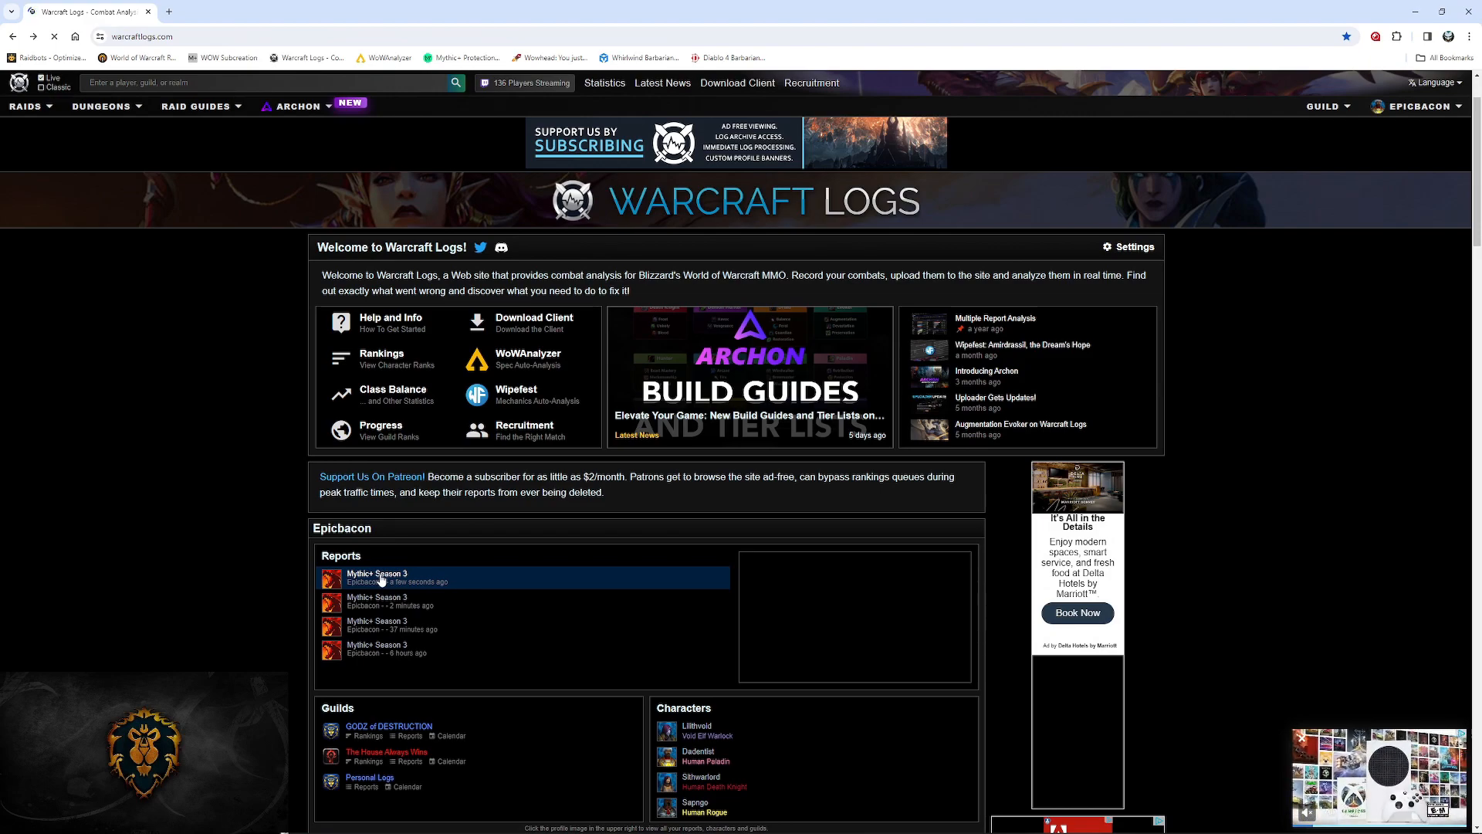
{"action": "left_click", "coordinate": [376, 577]}
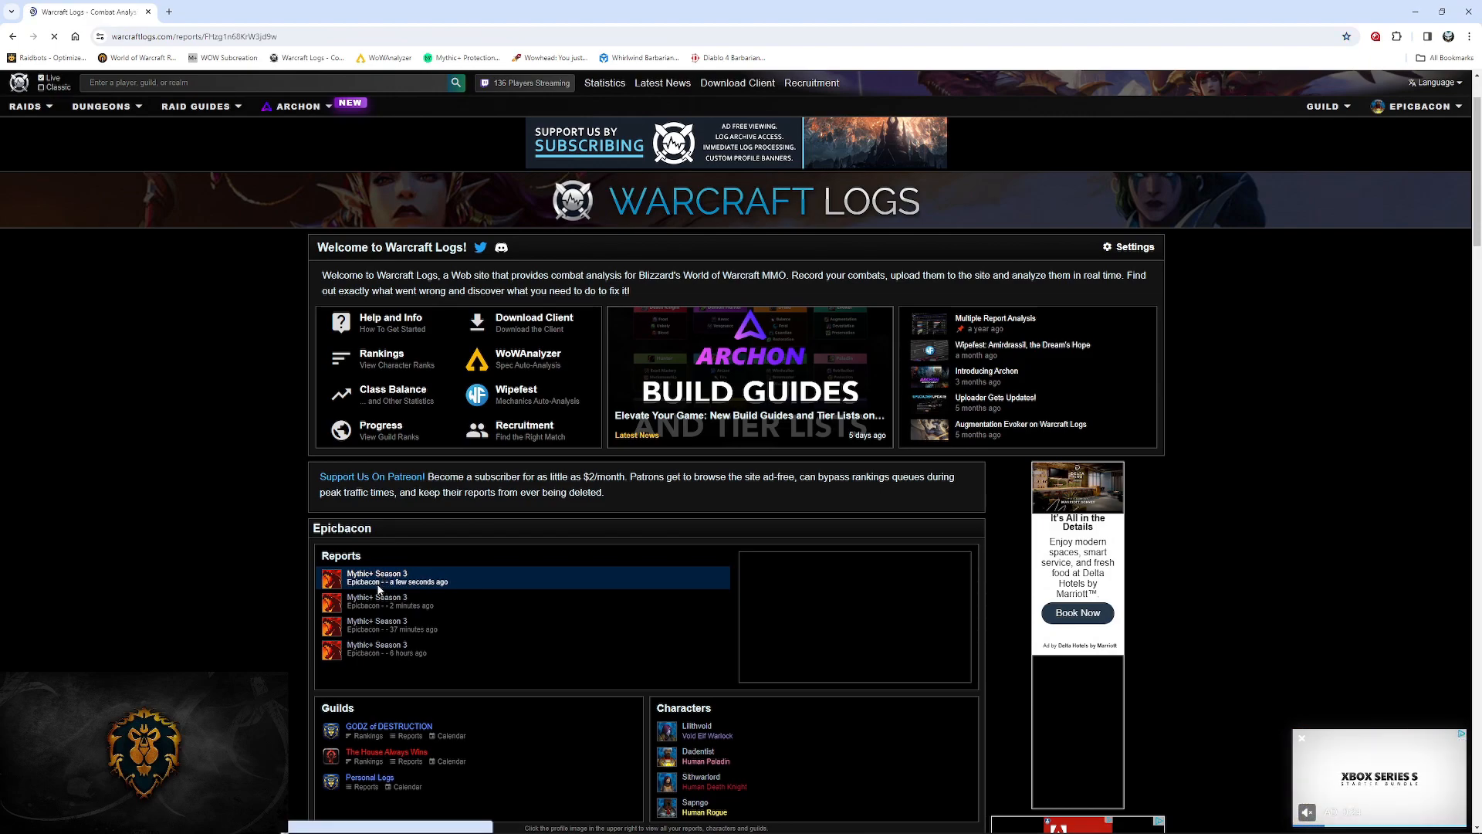
{"action": "left_click", "coordinate": [376, 576]}
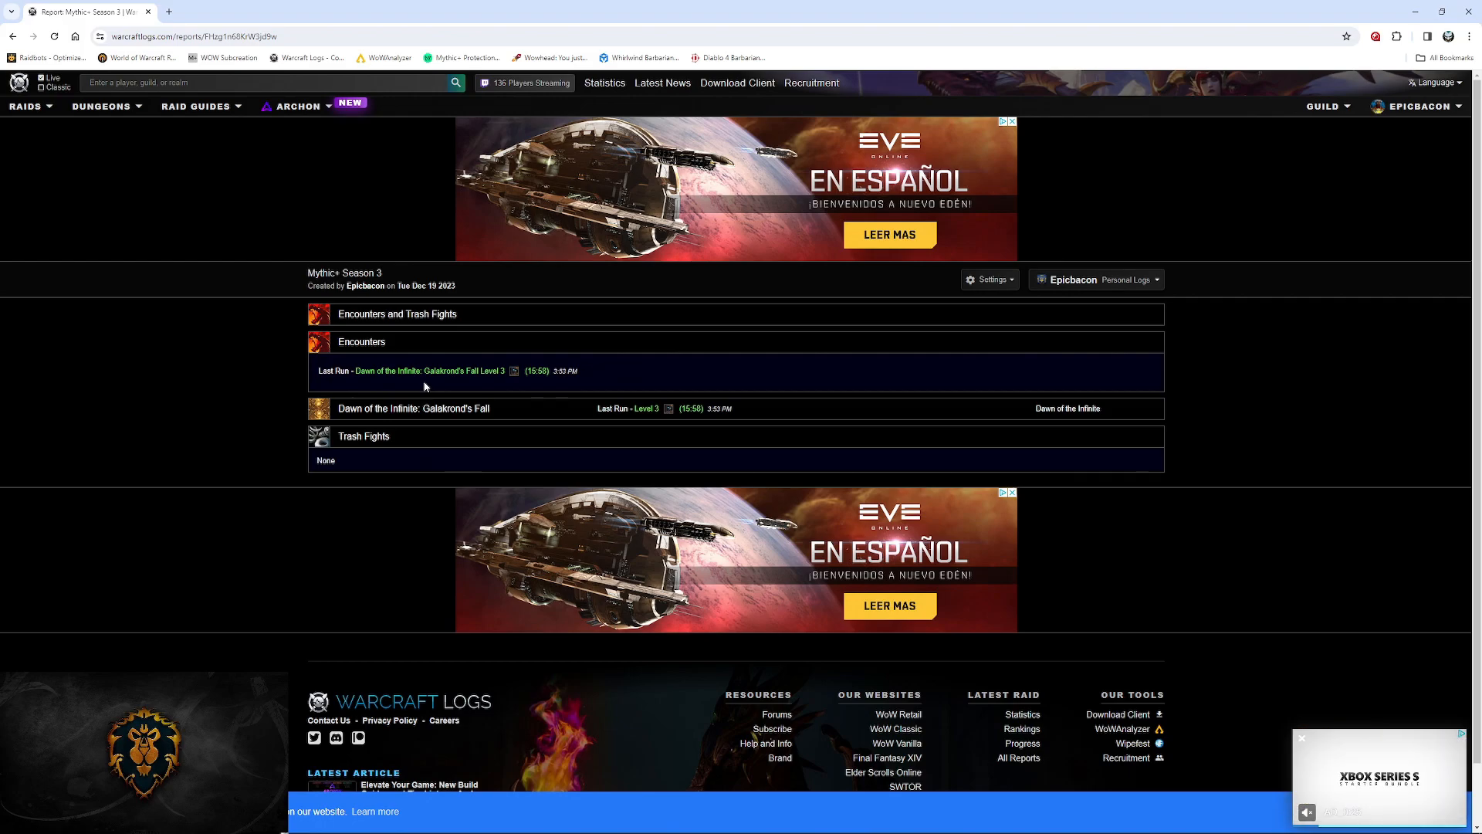
{"action": "mouse_move", "coordinate": [425, 425]}
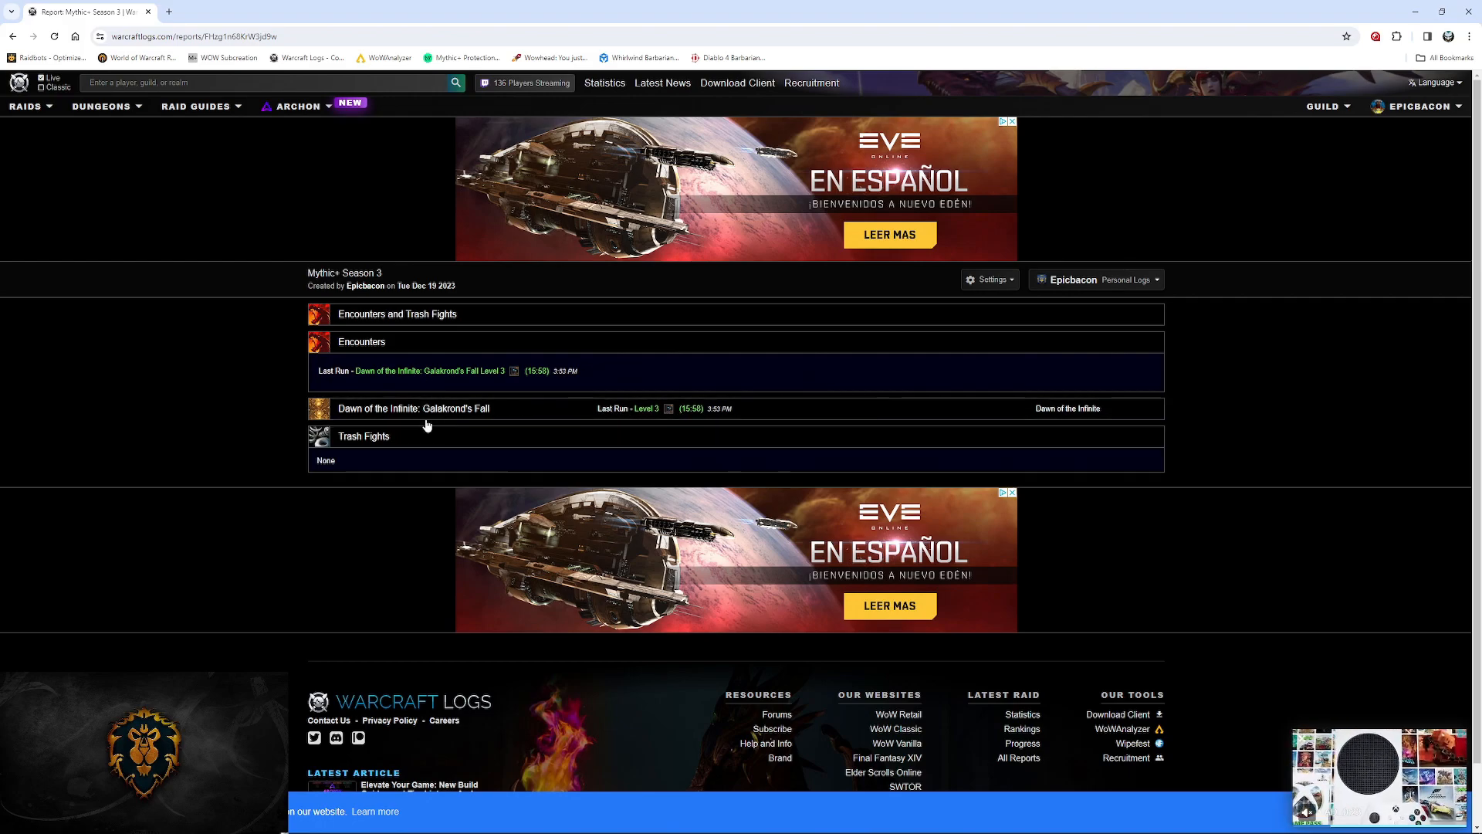
Step: Open the Galakrond's Fall encounter and scroll through its damage, healing, deaths and gear summary
{"action": "left_click", "coordinate": [413, 408]}
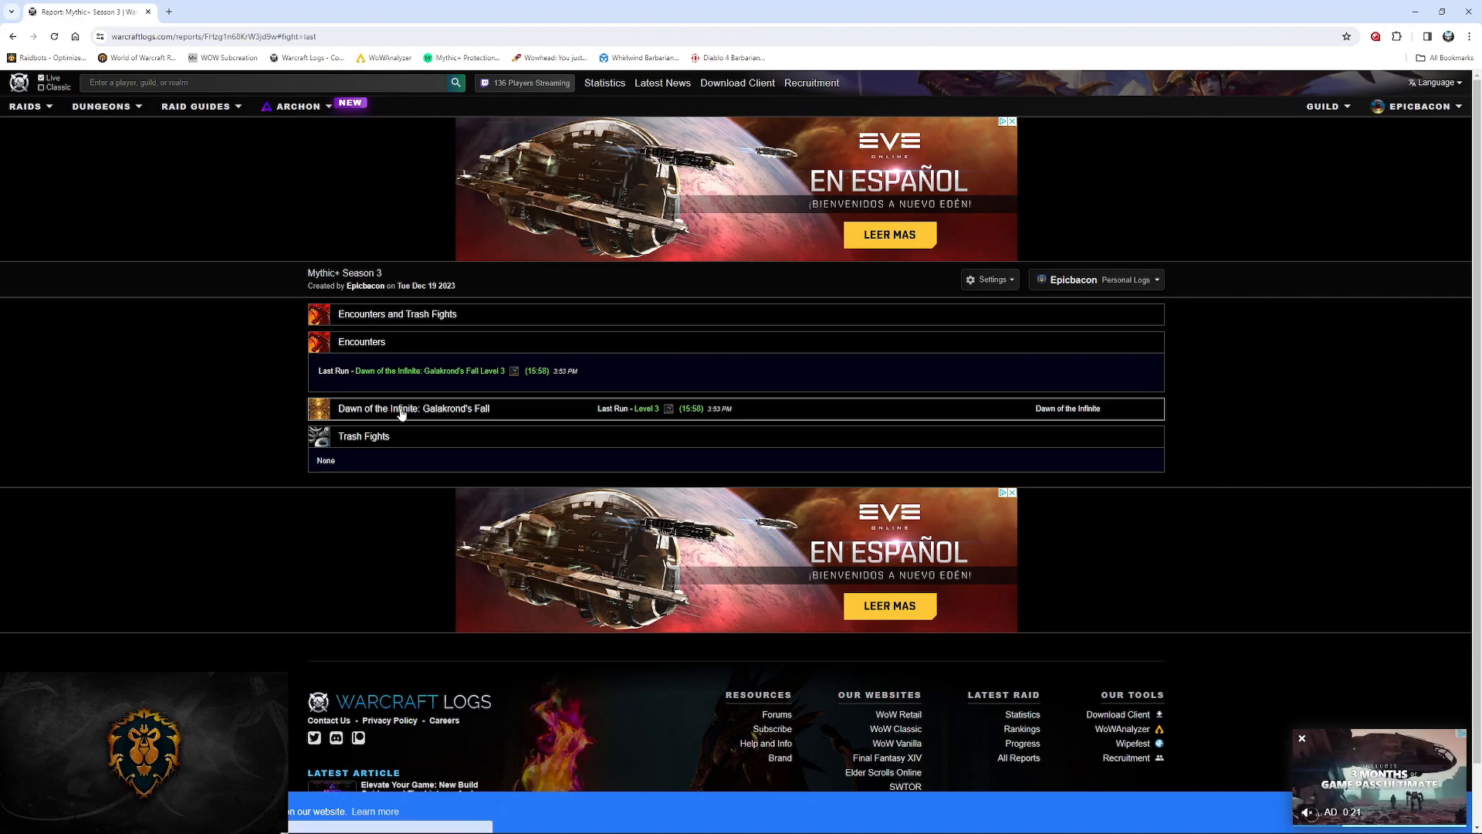
{"action": "left_click", "coordinate": [413, 407]}
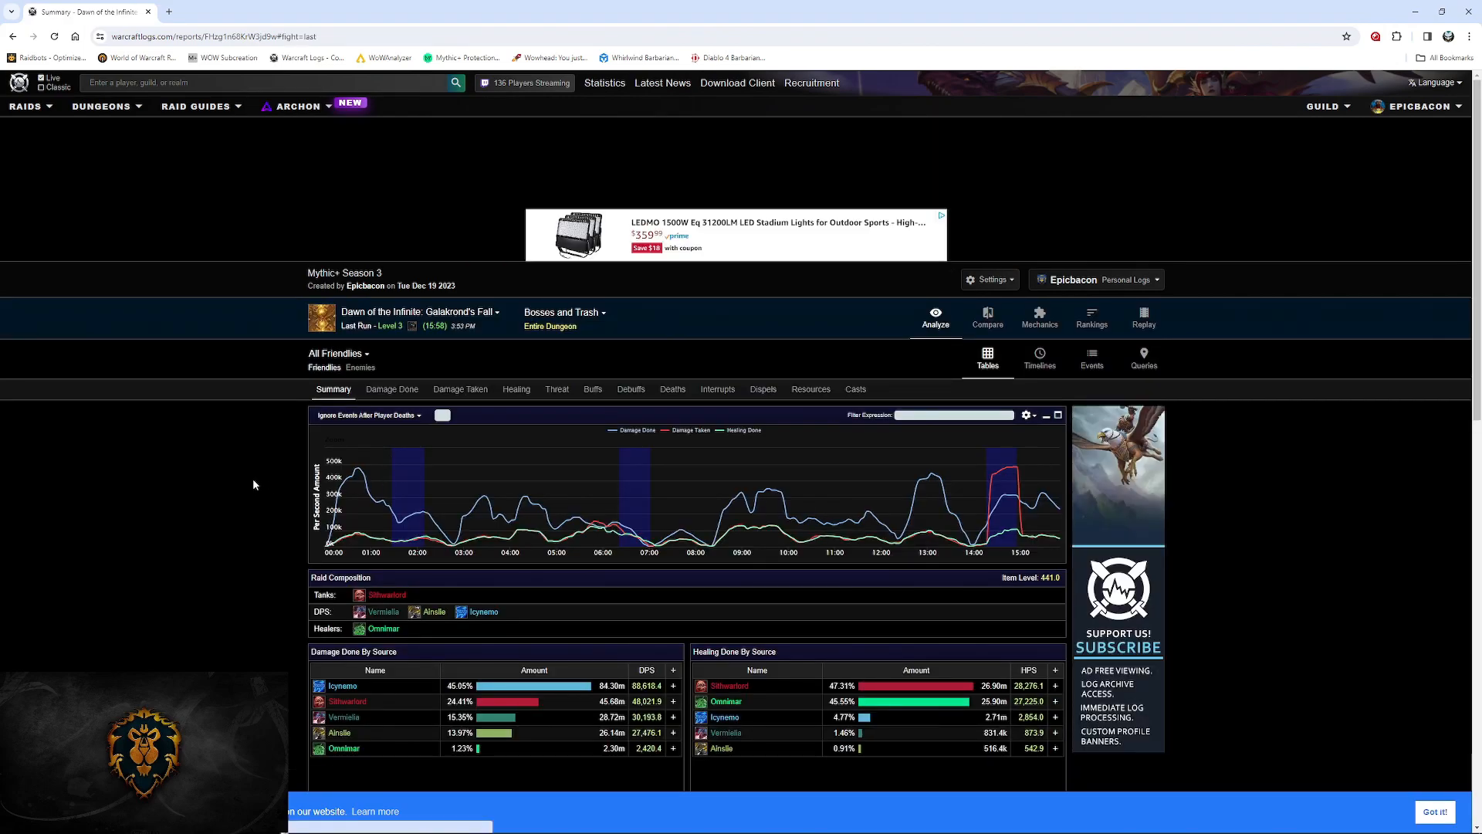
{"action": "scroll", "scroll_direction": "down", "scroll_amount": 3}
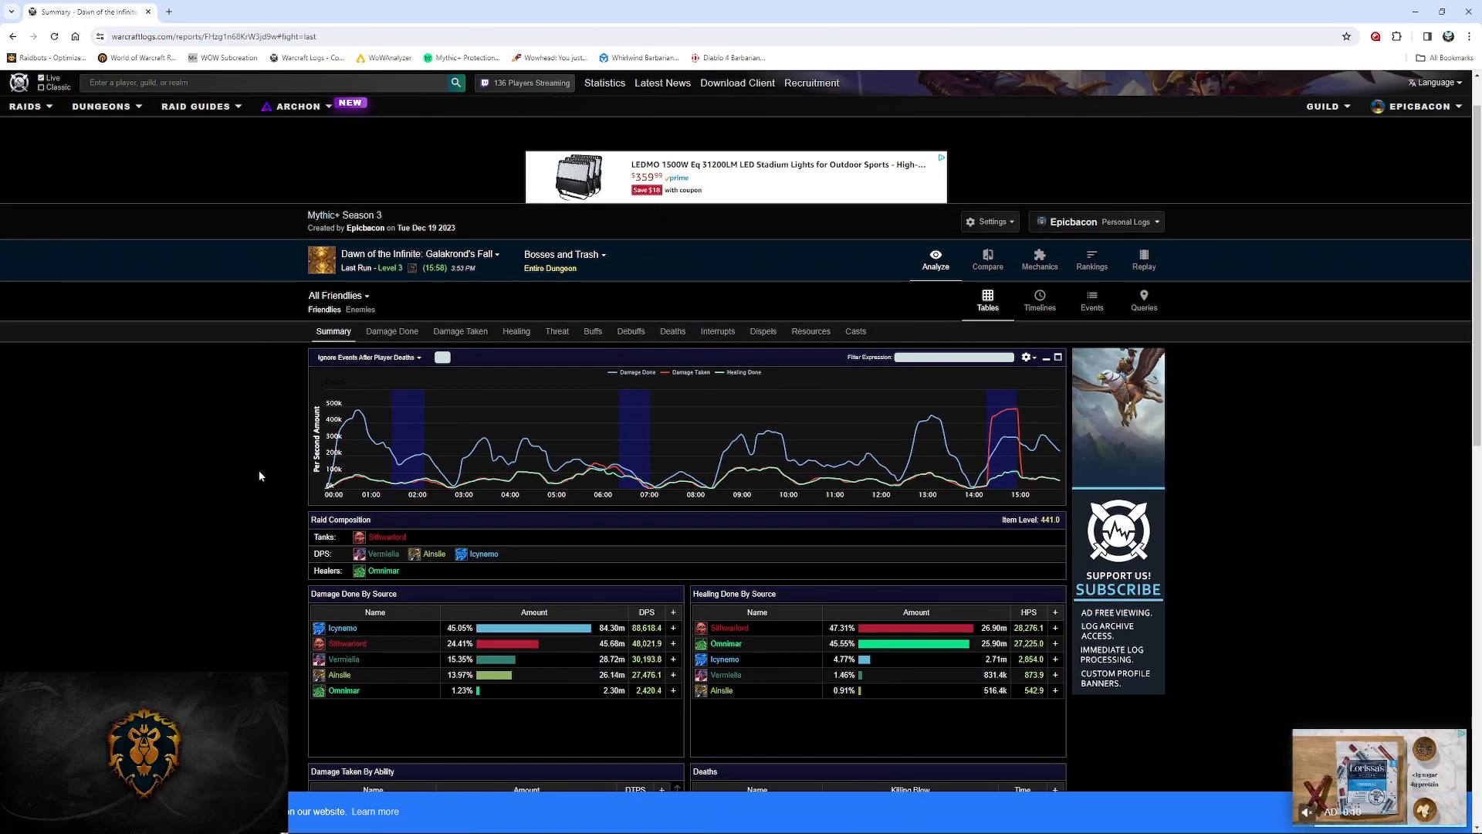
{"action": "scroll", "scroll_direction": "down", "scroll_amount": 3}
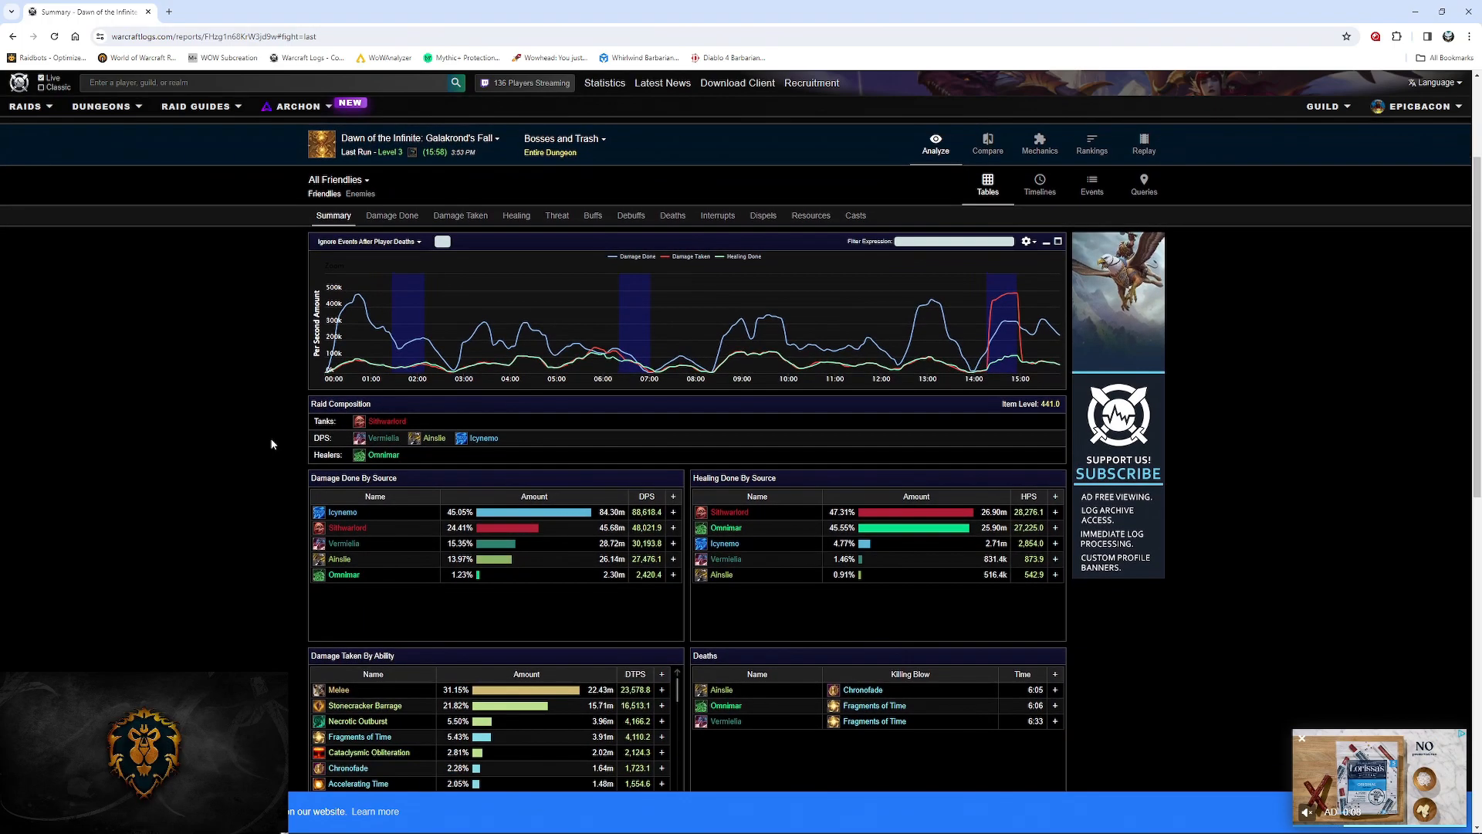
{"action": "mouse_move", "coordinate": [337, 233]}
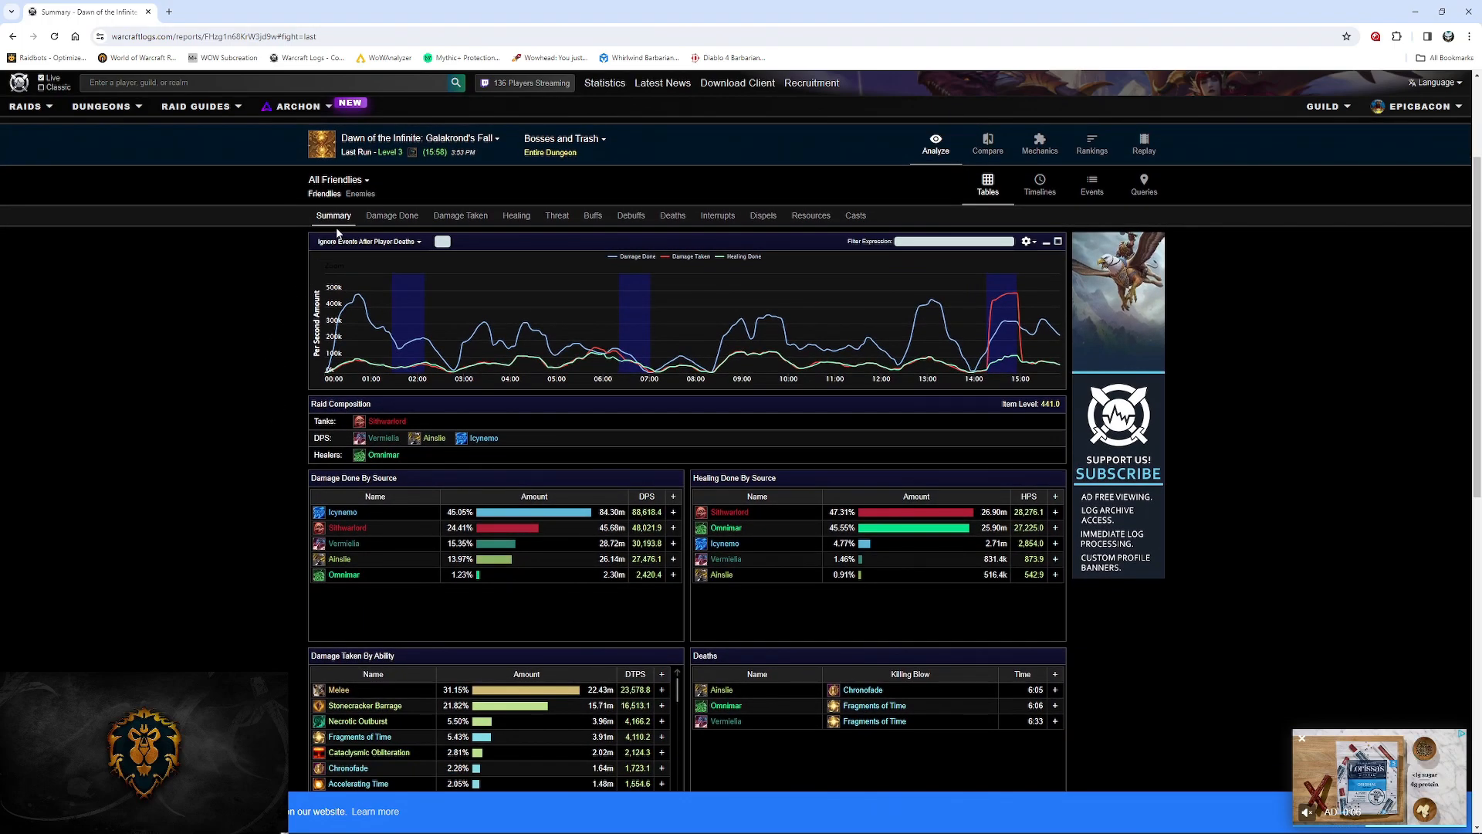
{"action": "mouse_move", "coordinate": [230, 360]}
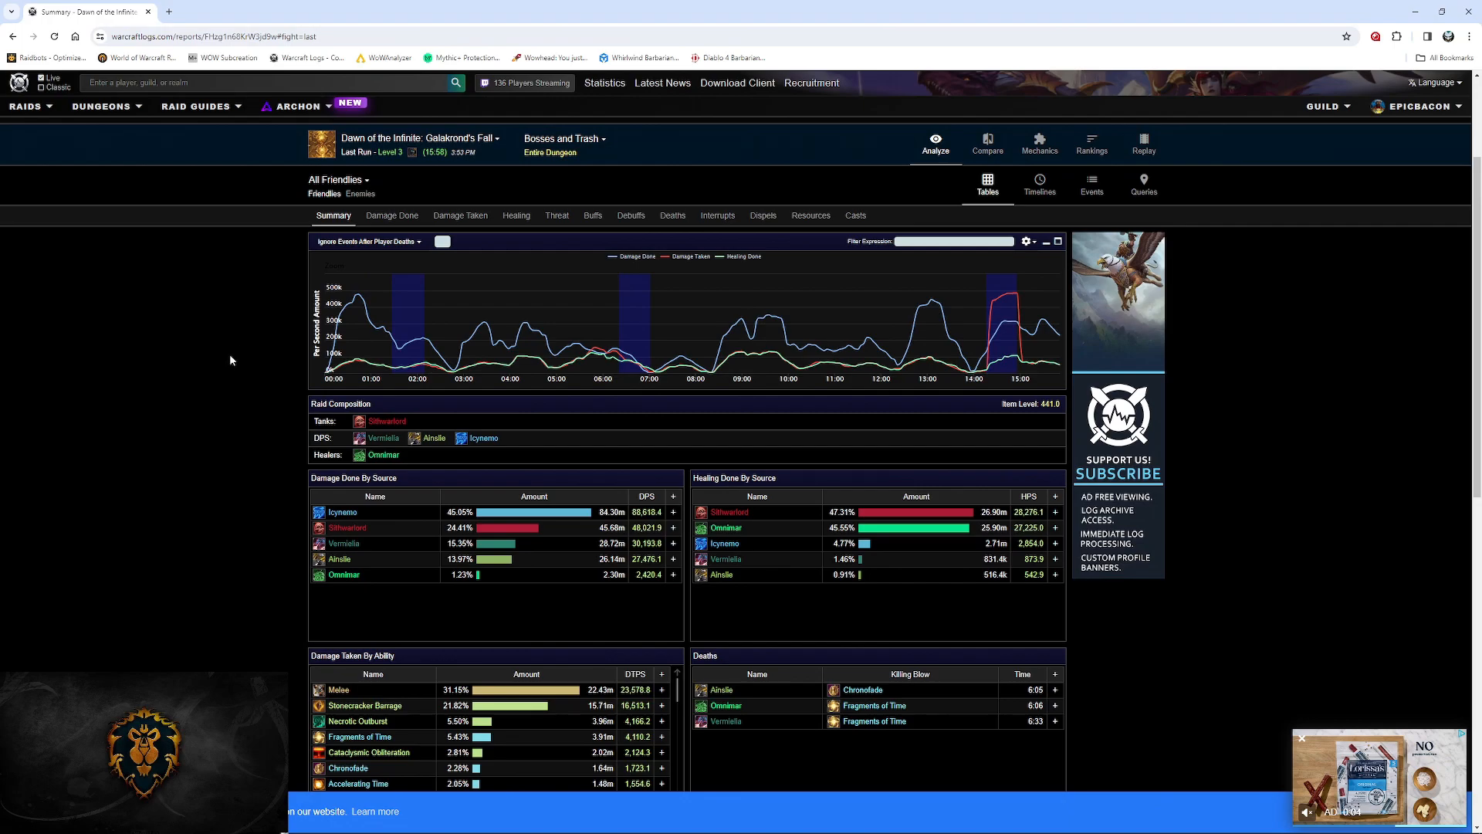
{"action": "scroll", "scroll_direction": "down", "scroll_amount": 3}
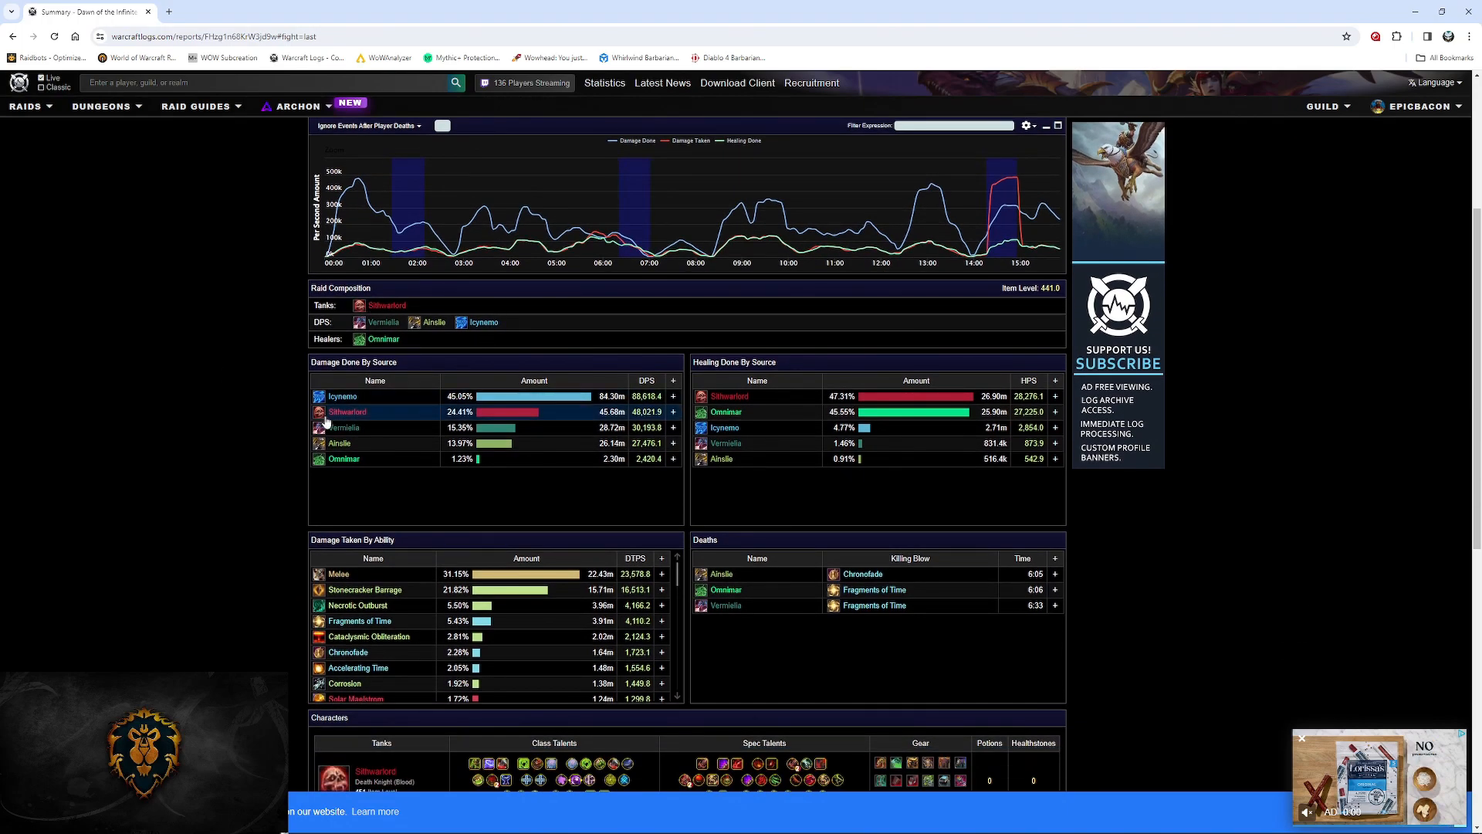
{"action": "scroll", "scroll_direction": "down", "scroll_amount": 3}
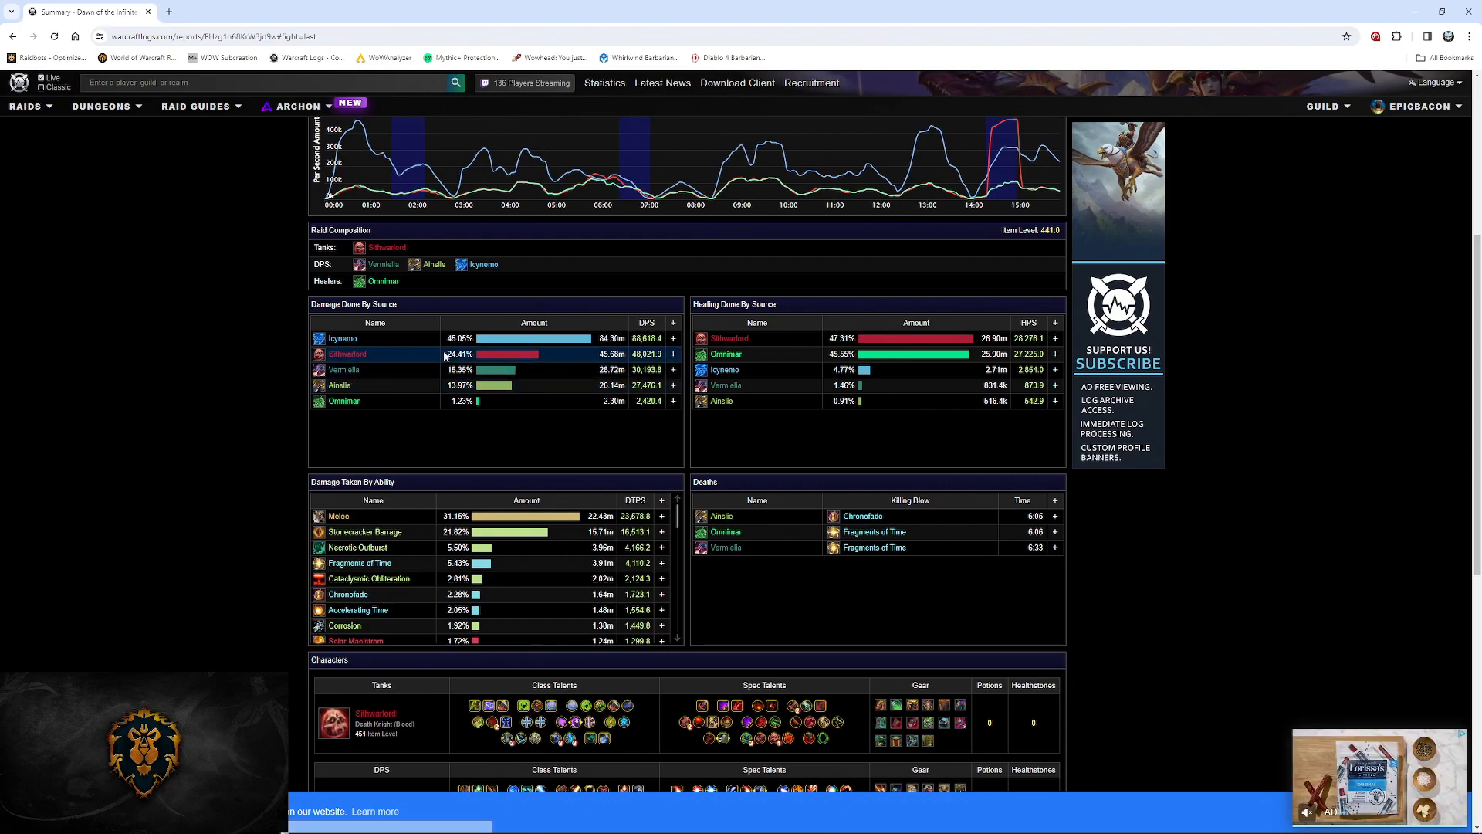
{"action": "mouse_move", "coordinate": [795, 369]}
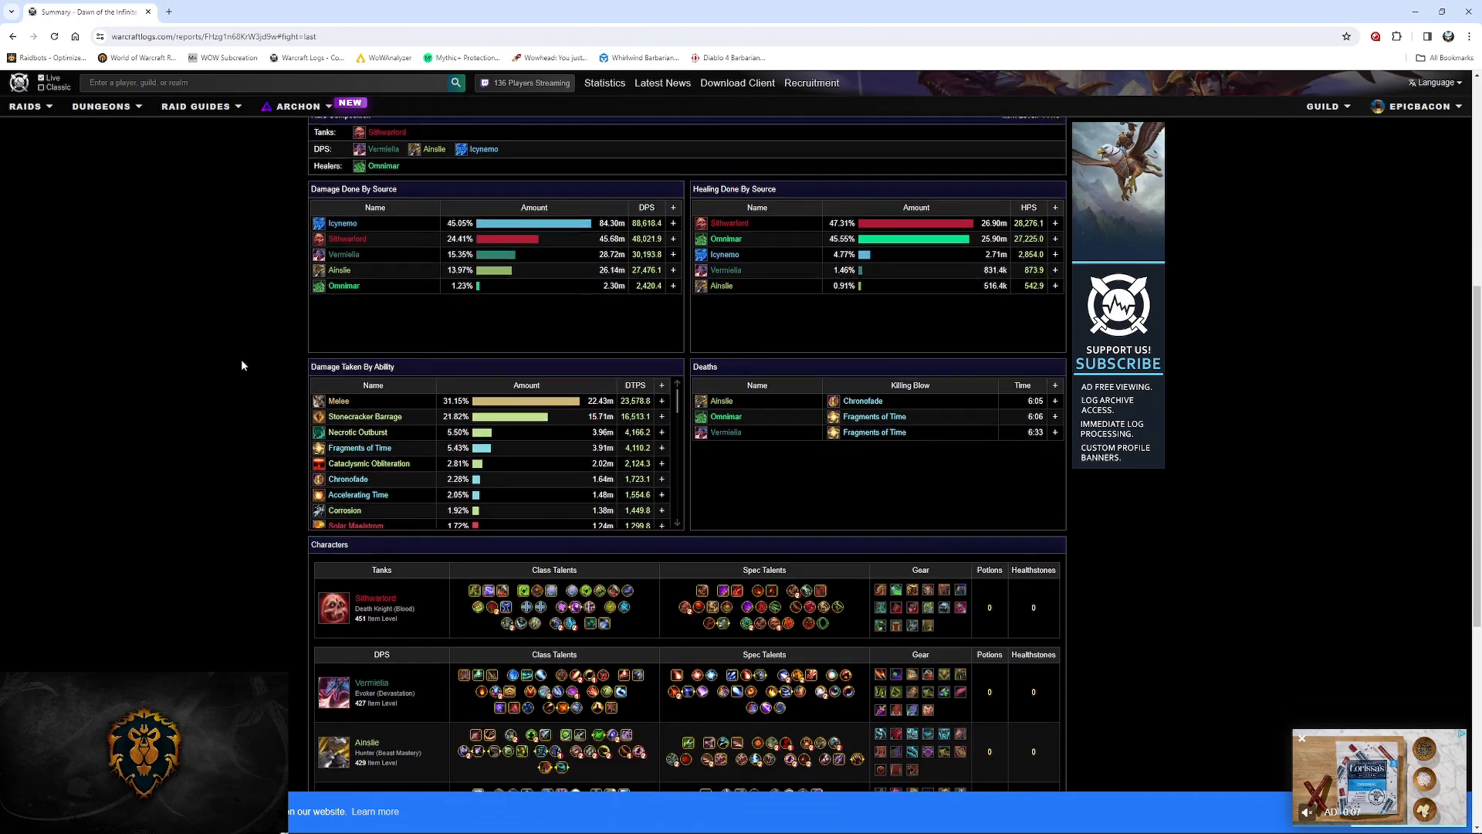
{"action": "scroll", "scroll_direction": "down", "scroll_amount": 3}
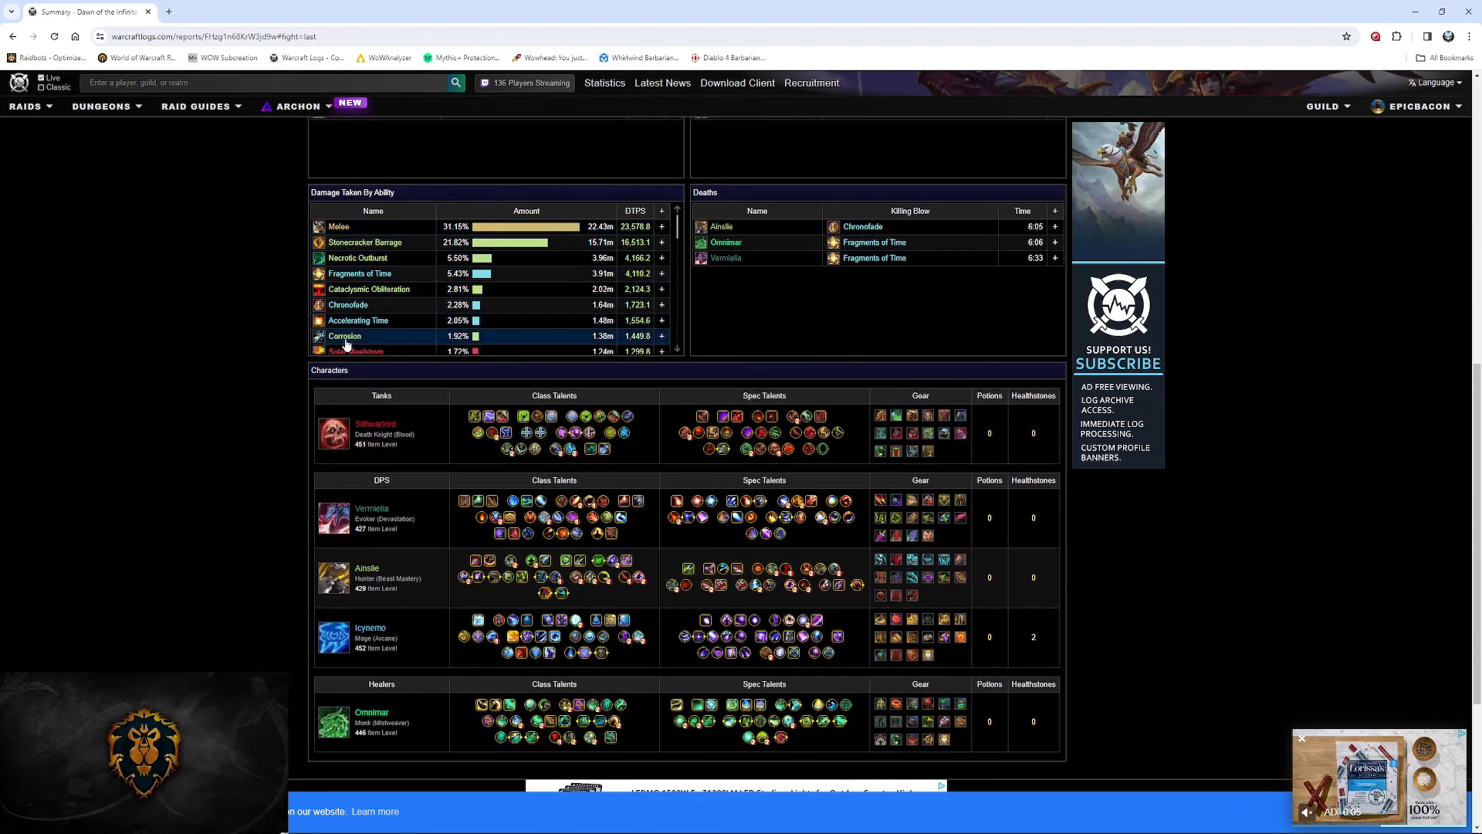
{"action": "scroll", "scroll_direction": "down", "scroll_amount": 3}
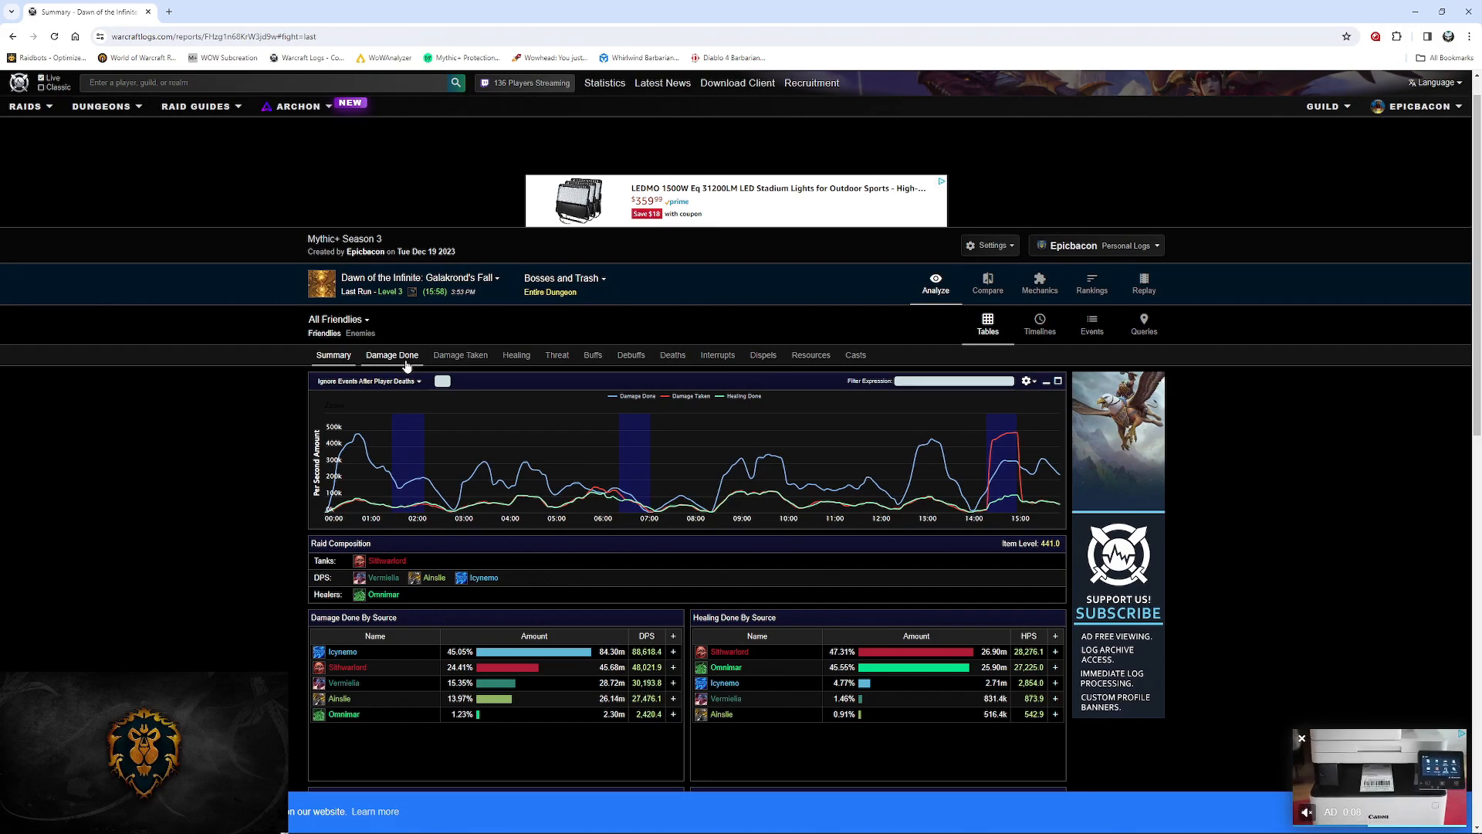
Step: Show the Damage Done view with its DPS graph and per-character damage table
{"action": "left_click", "coordinate": [391, 355]}
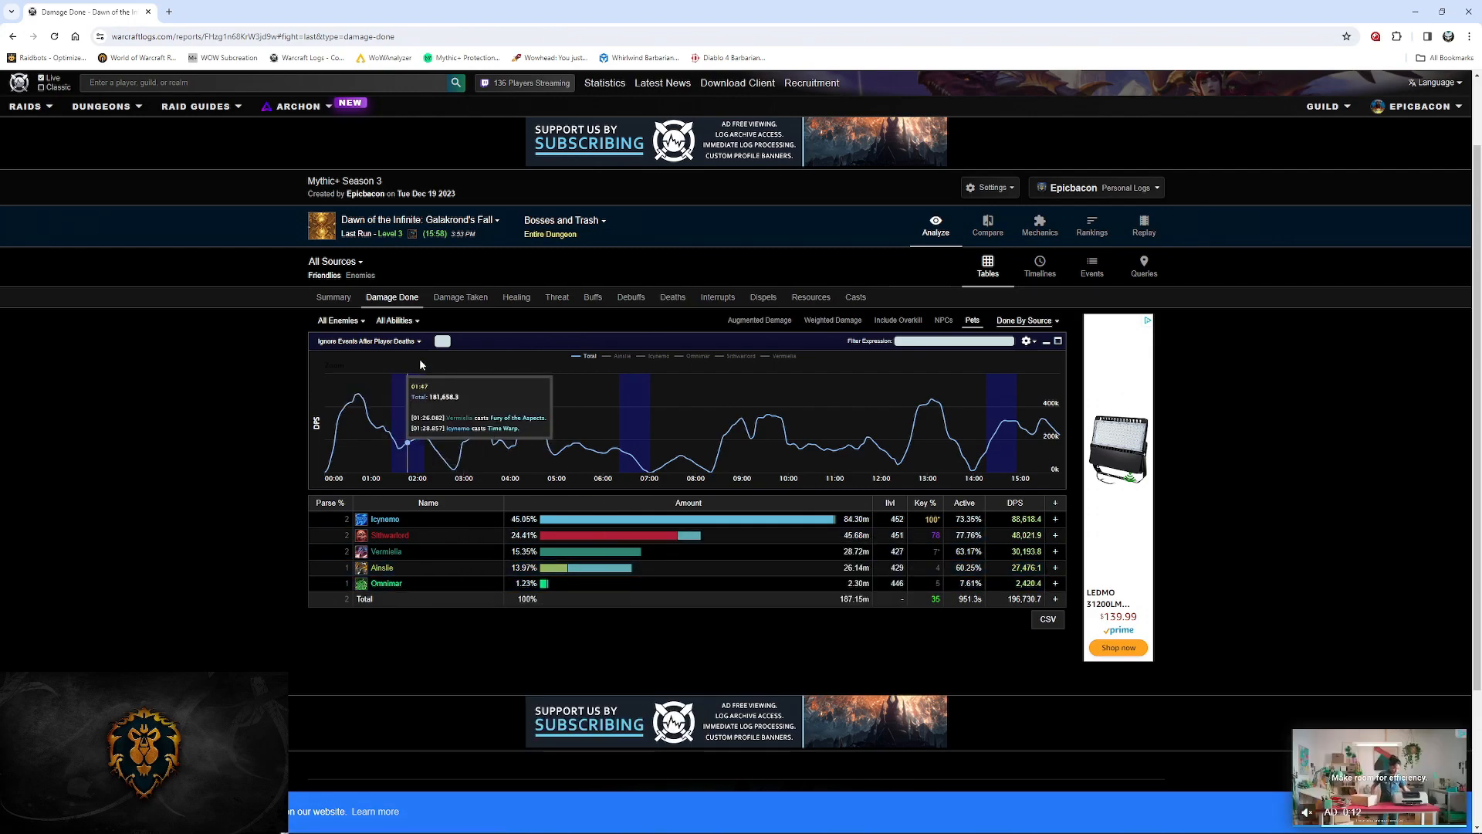
{"action": "mouse_move", "coordinate": [908, 260]}
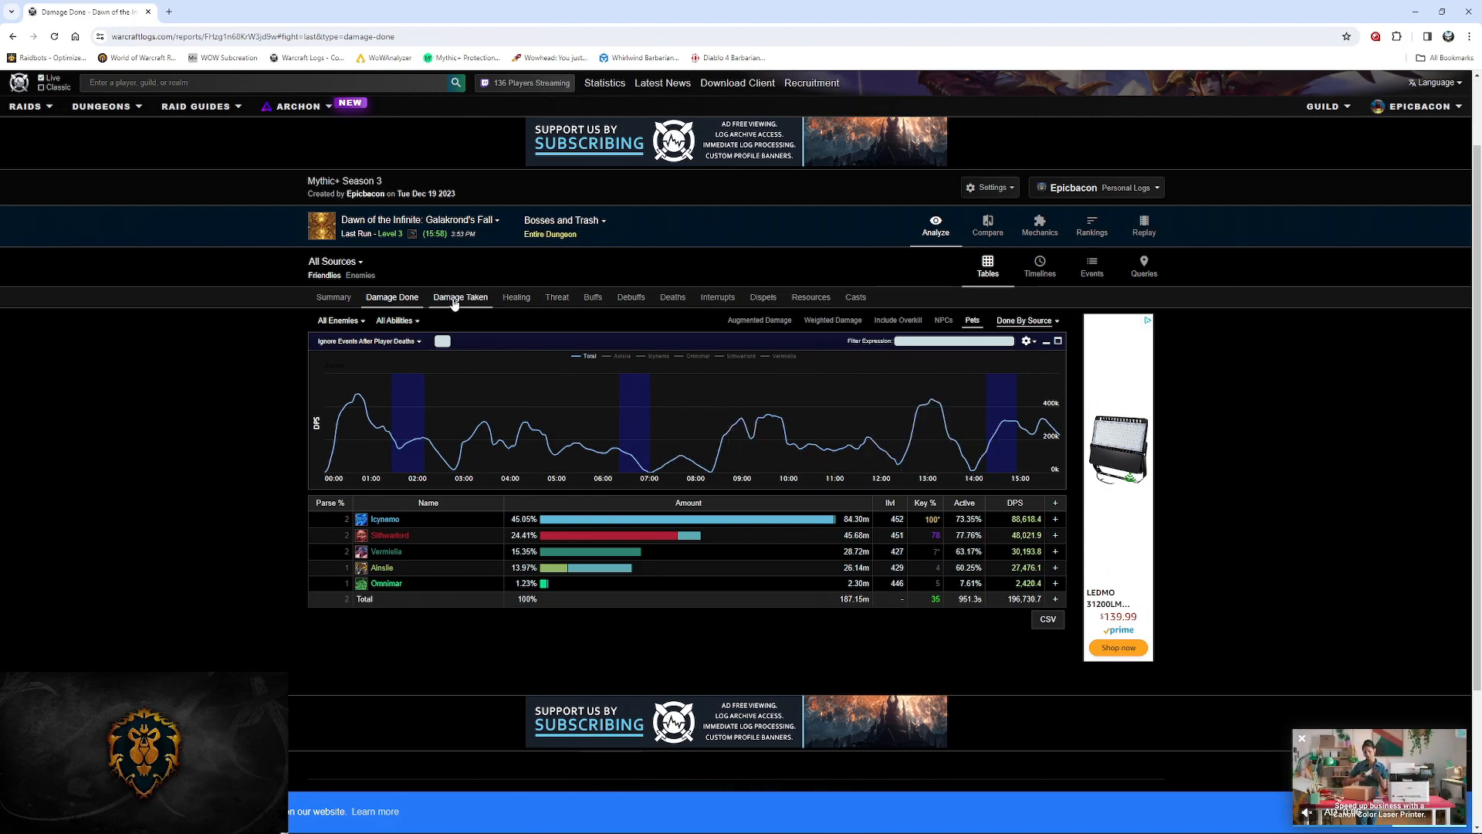
Step: View the Damage Taken, Threat and Buffs tabs, ending on Deaths listing three deaths
{"action": "left_click", "coordinate": [461, 297]}
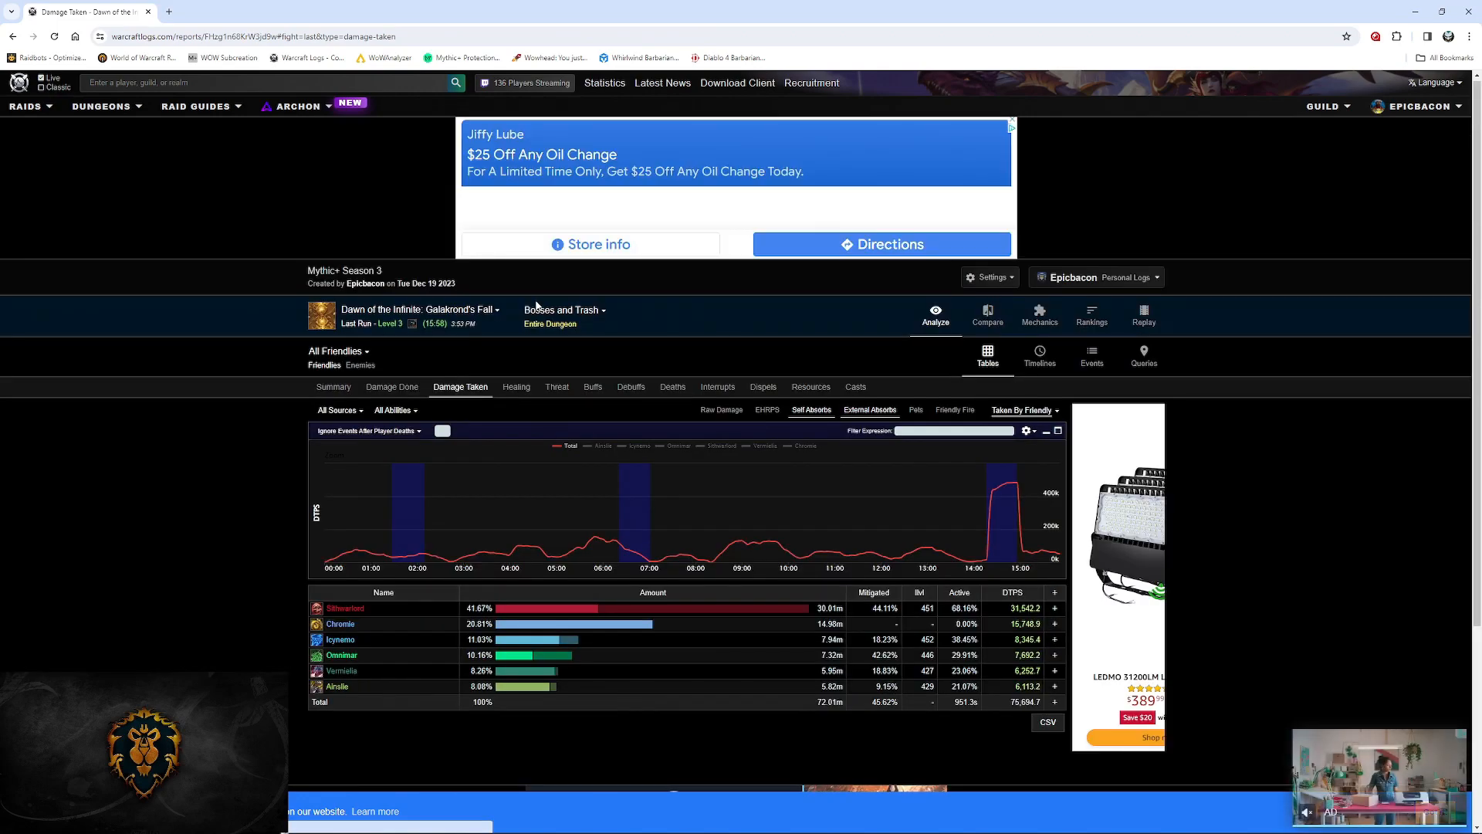
{"action": "left_click", "coordinate": [556, 387]}
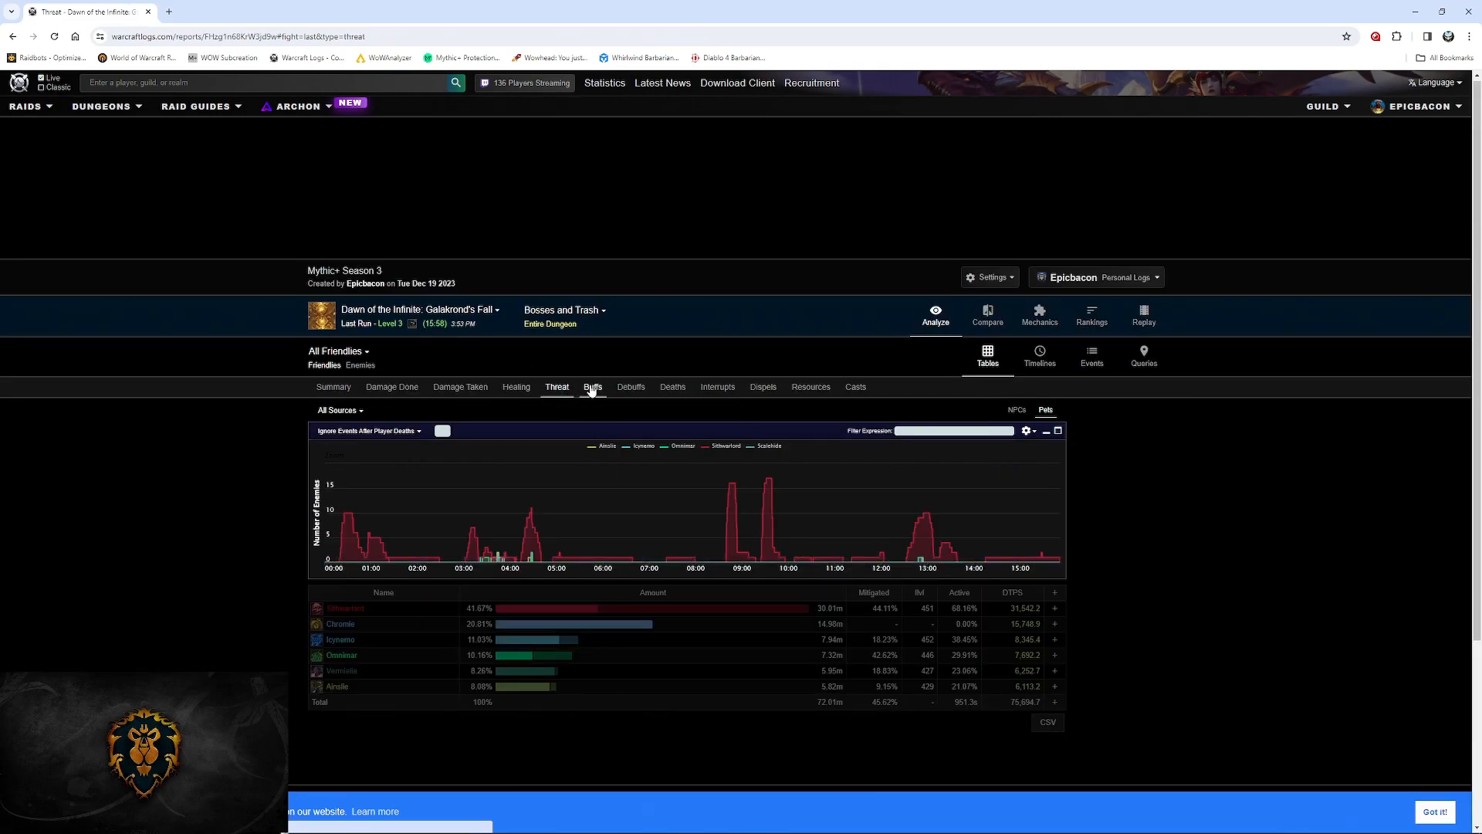
{"action": "left_click", "coordinate": [593, 387]}
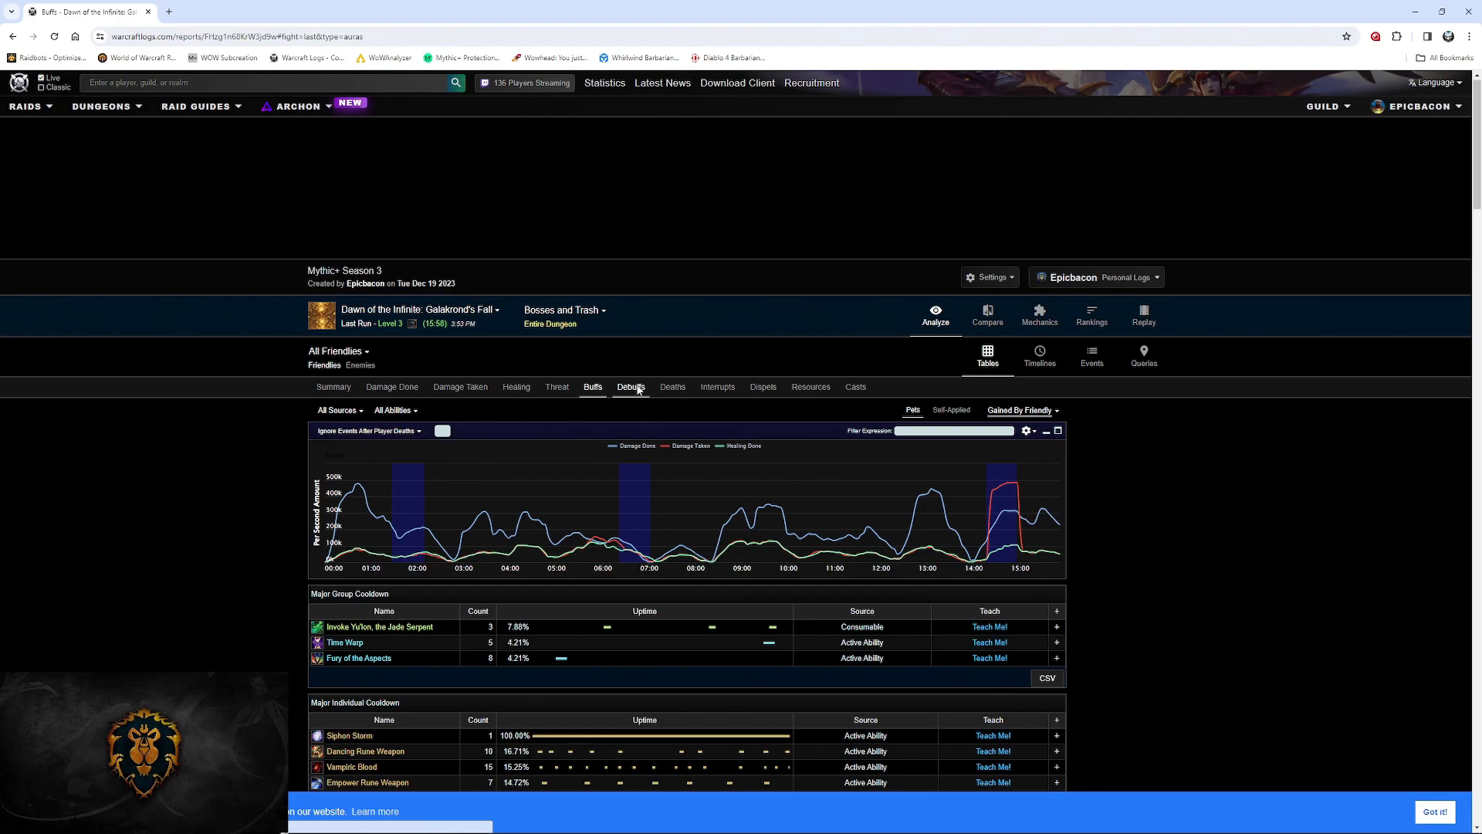
{"action": "left_click", "coordinate": [672, 387]}
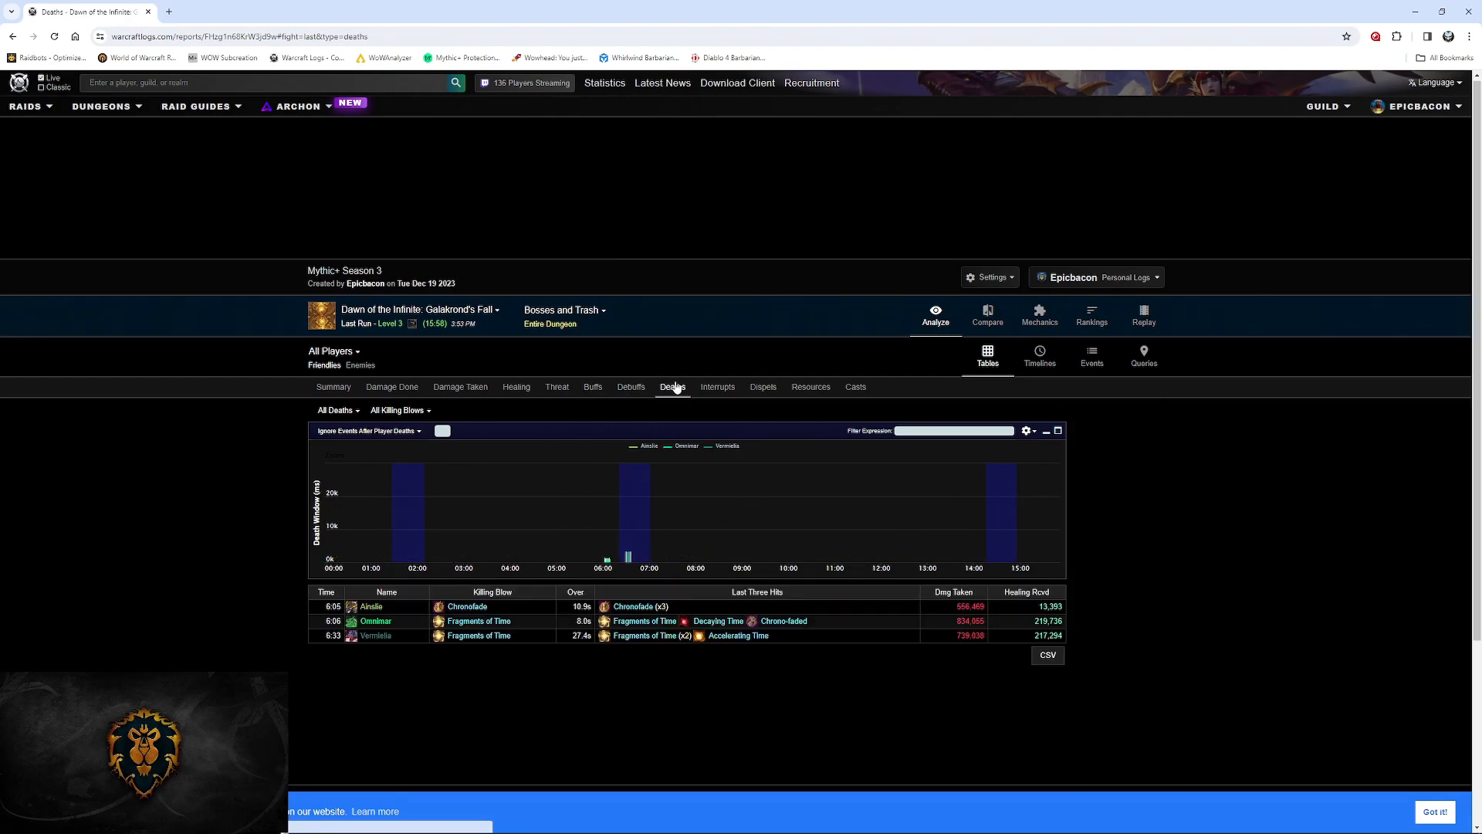